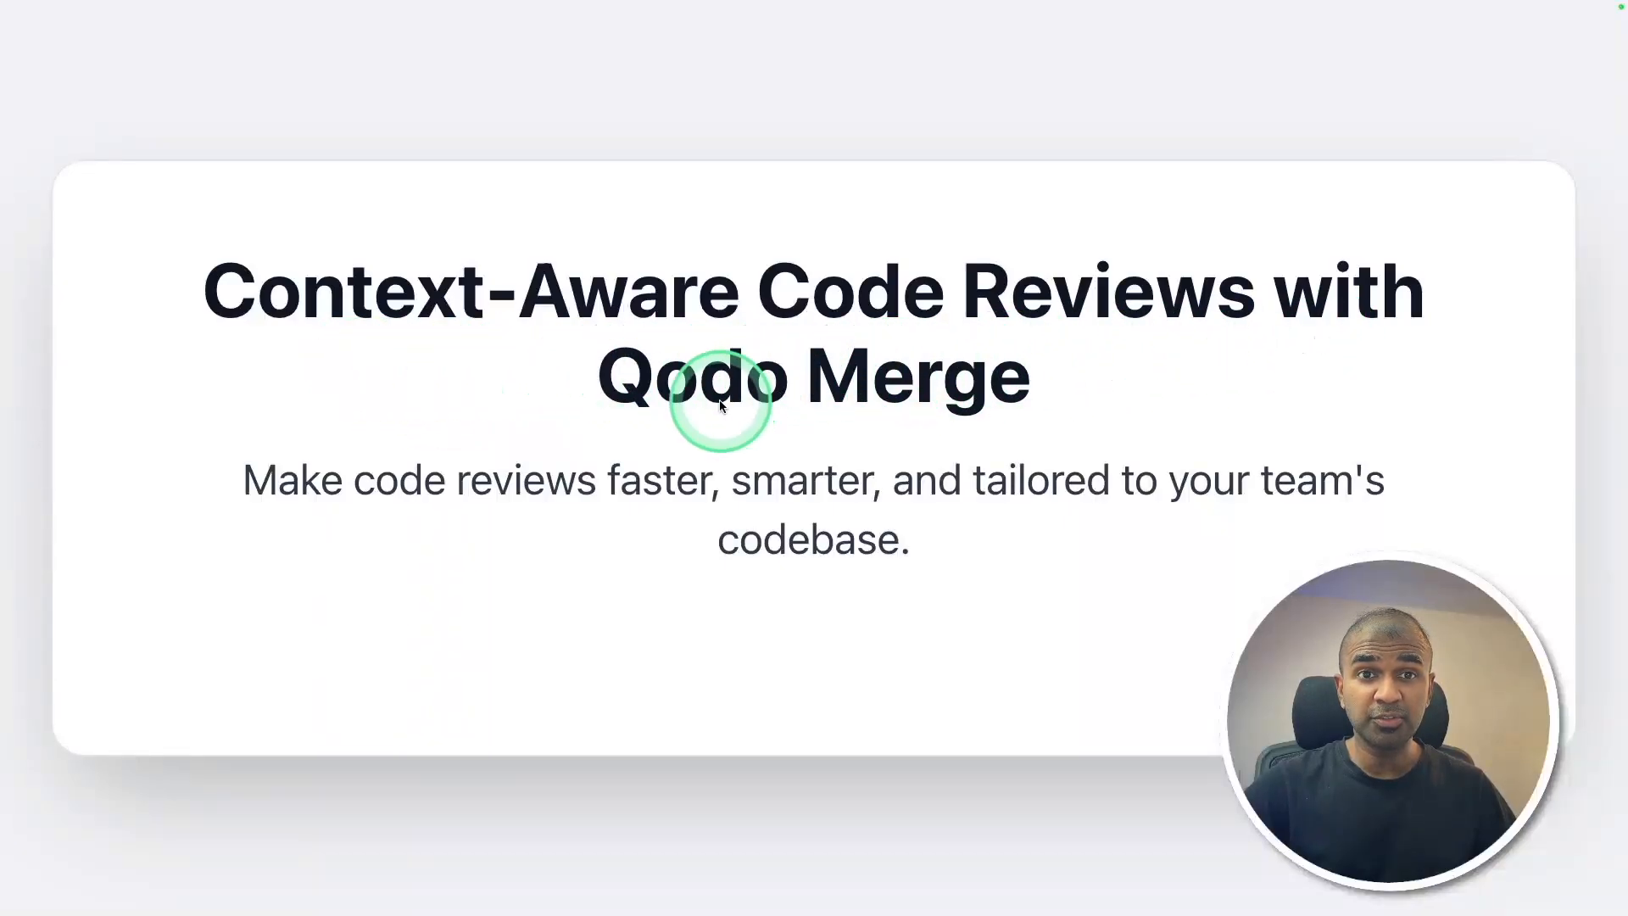
pyautogui.moveTo(502, 527)
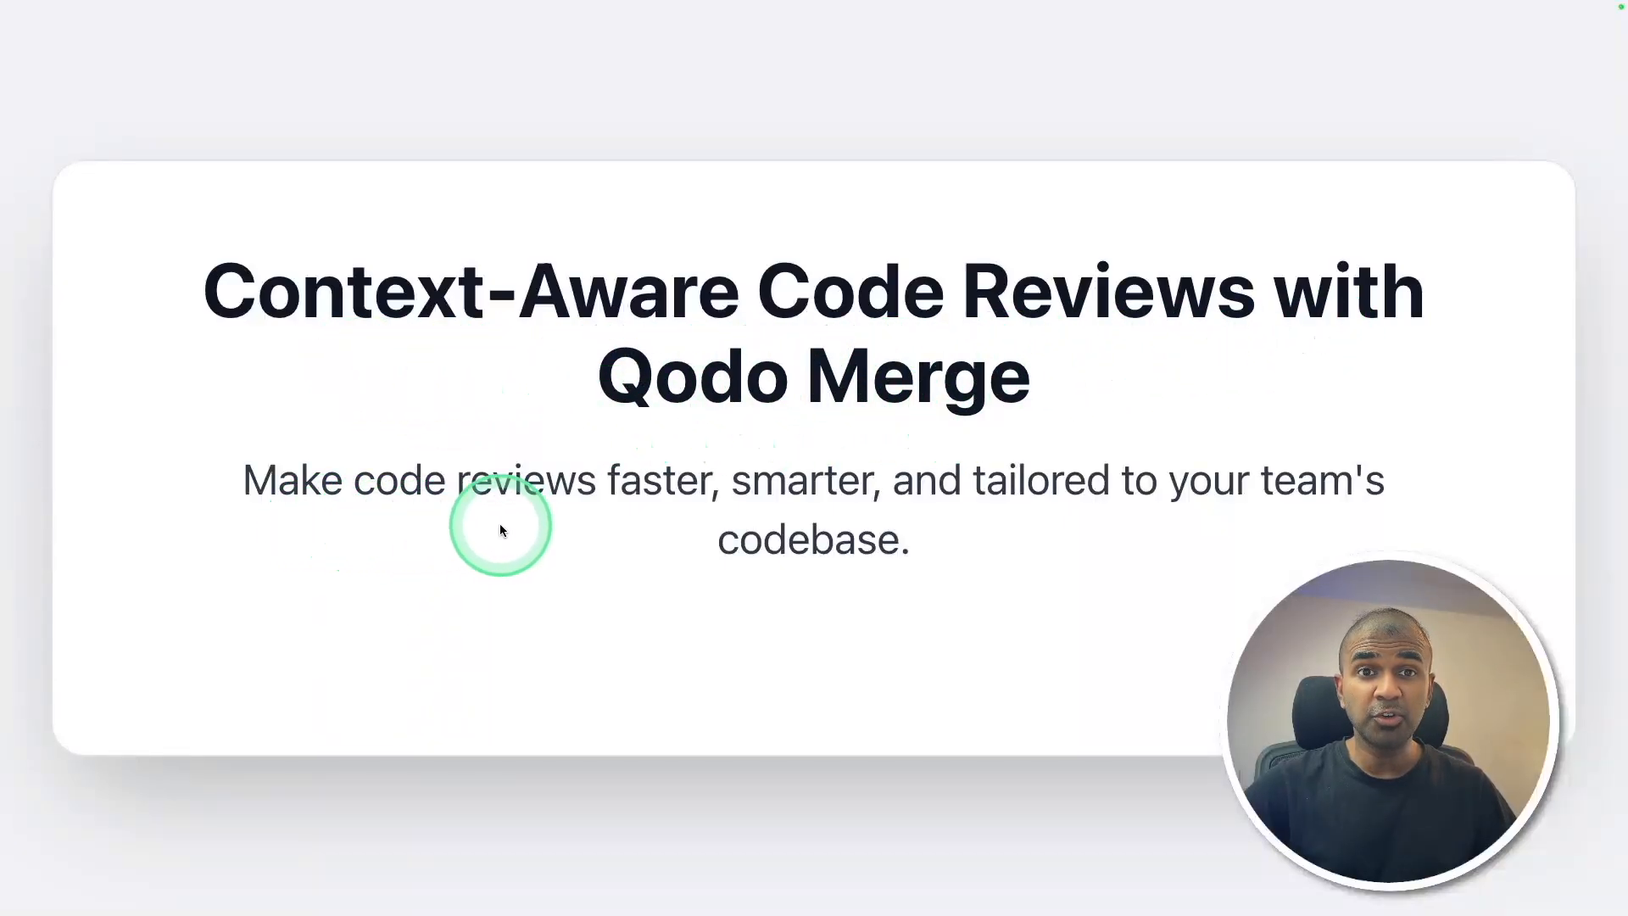
pyautogui.moveTo(900, 524)
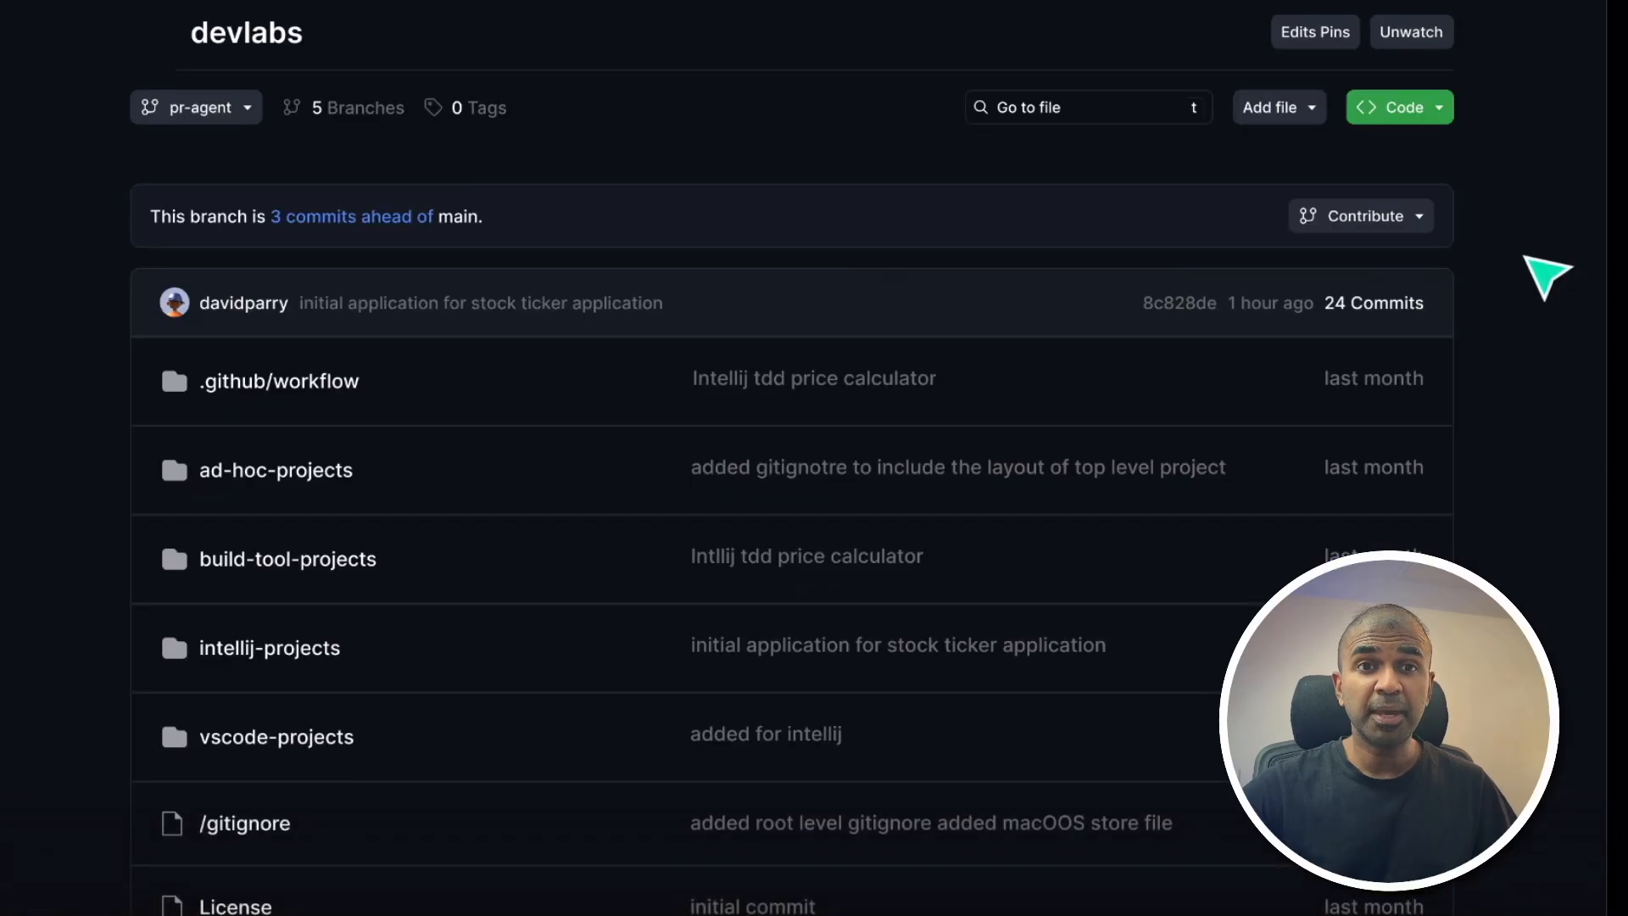
# Start a pull request for the stock ticker branch and review the bot's reviewer guide
pyautogui.click(1360, 215)
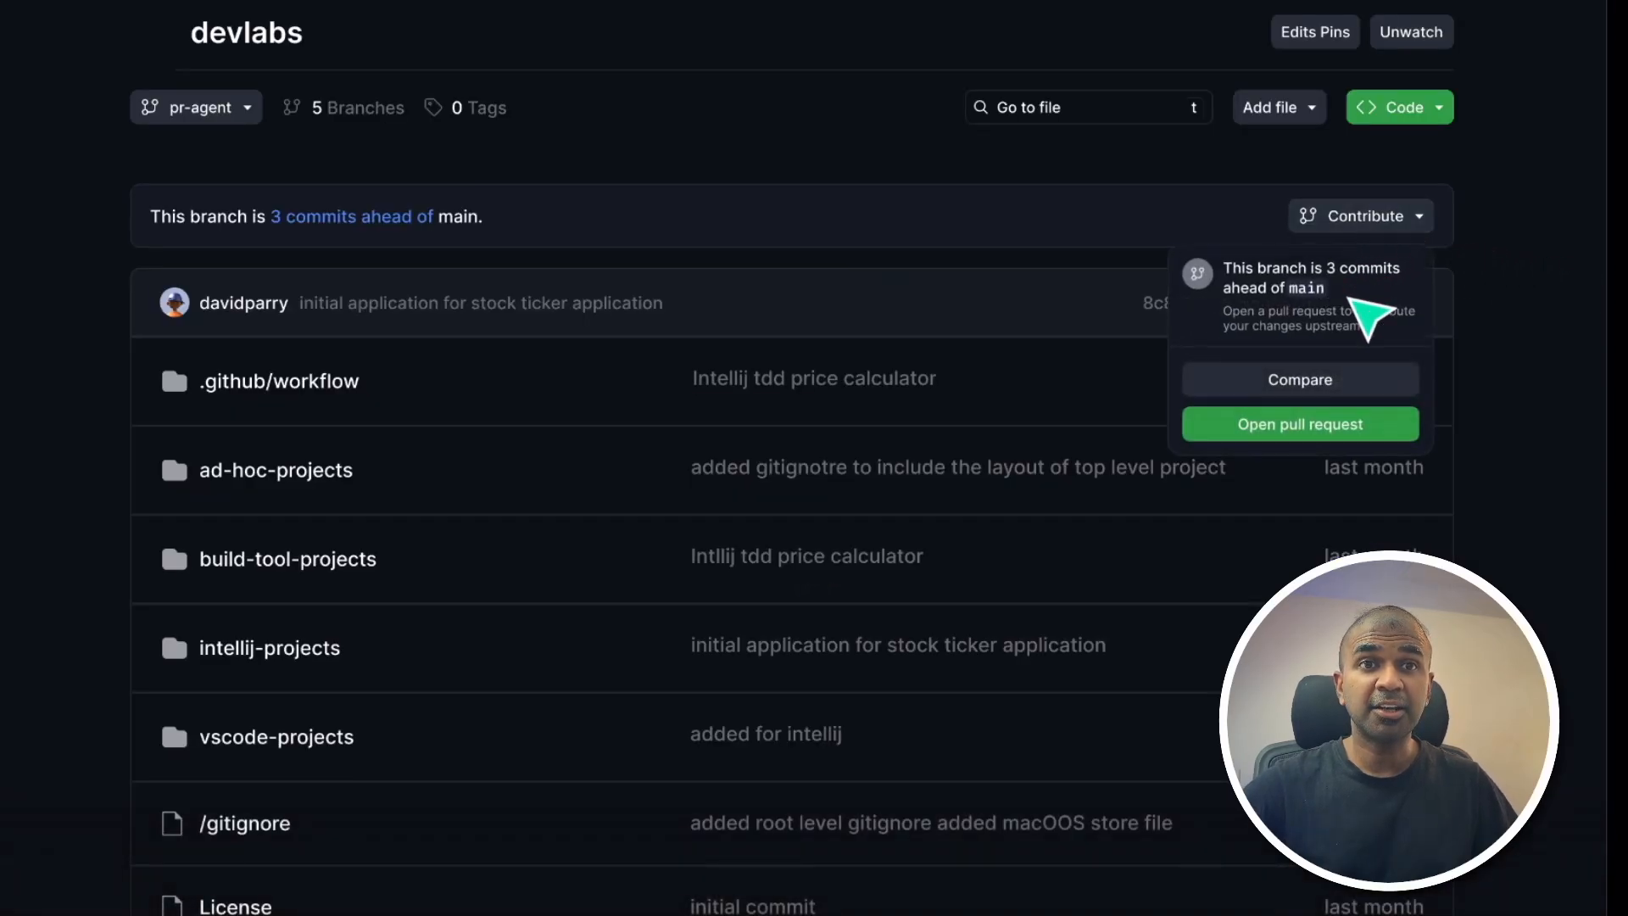
pyautogui.click(1299, 424)
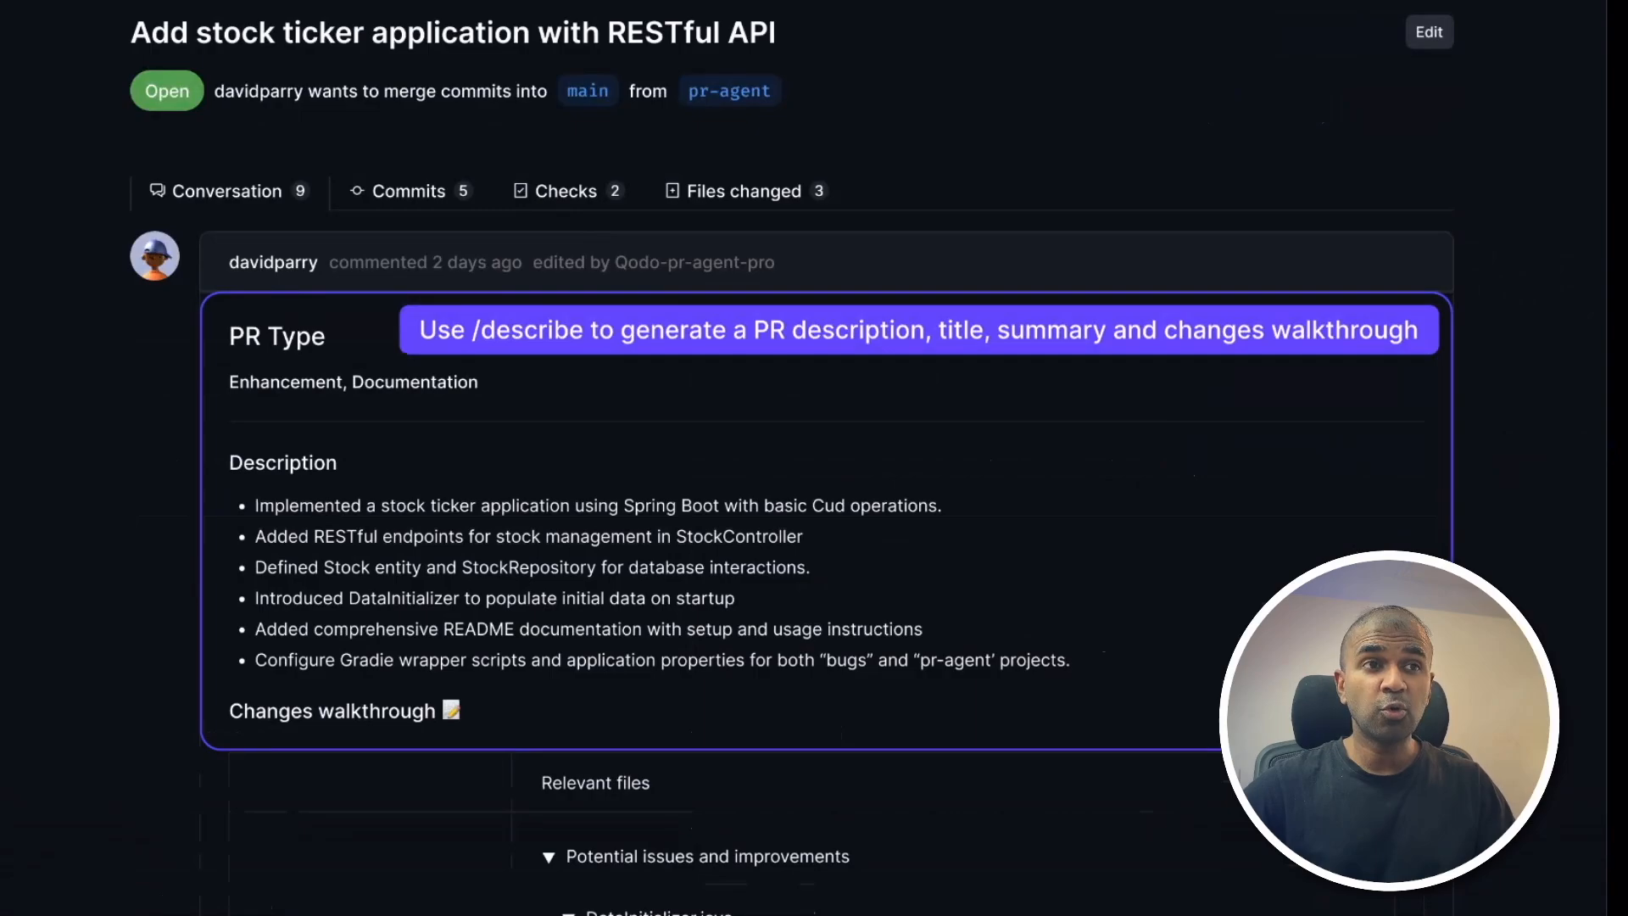
pyautogui.scroll(-3)
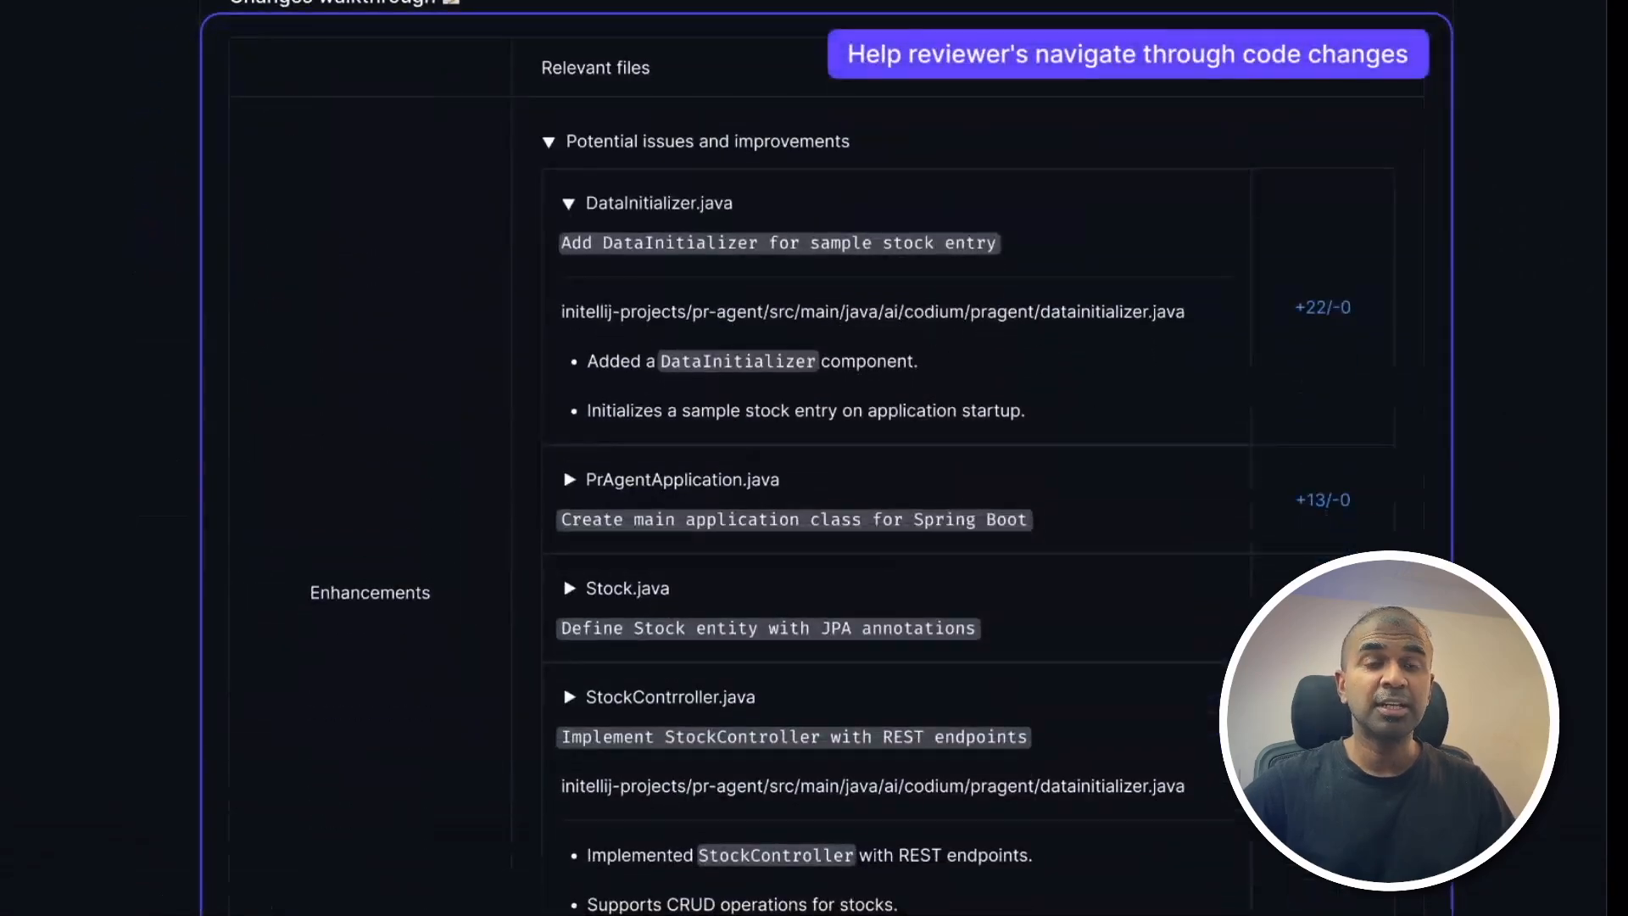
pyautogui.scroll(-3)
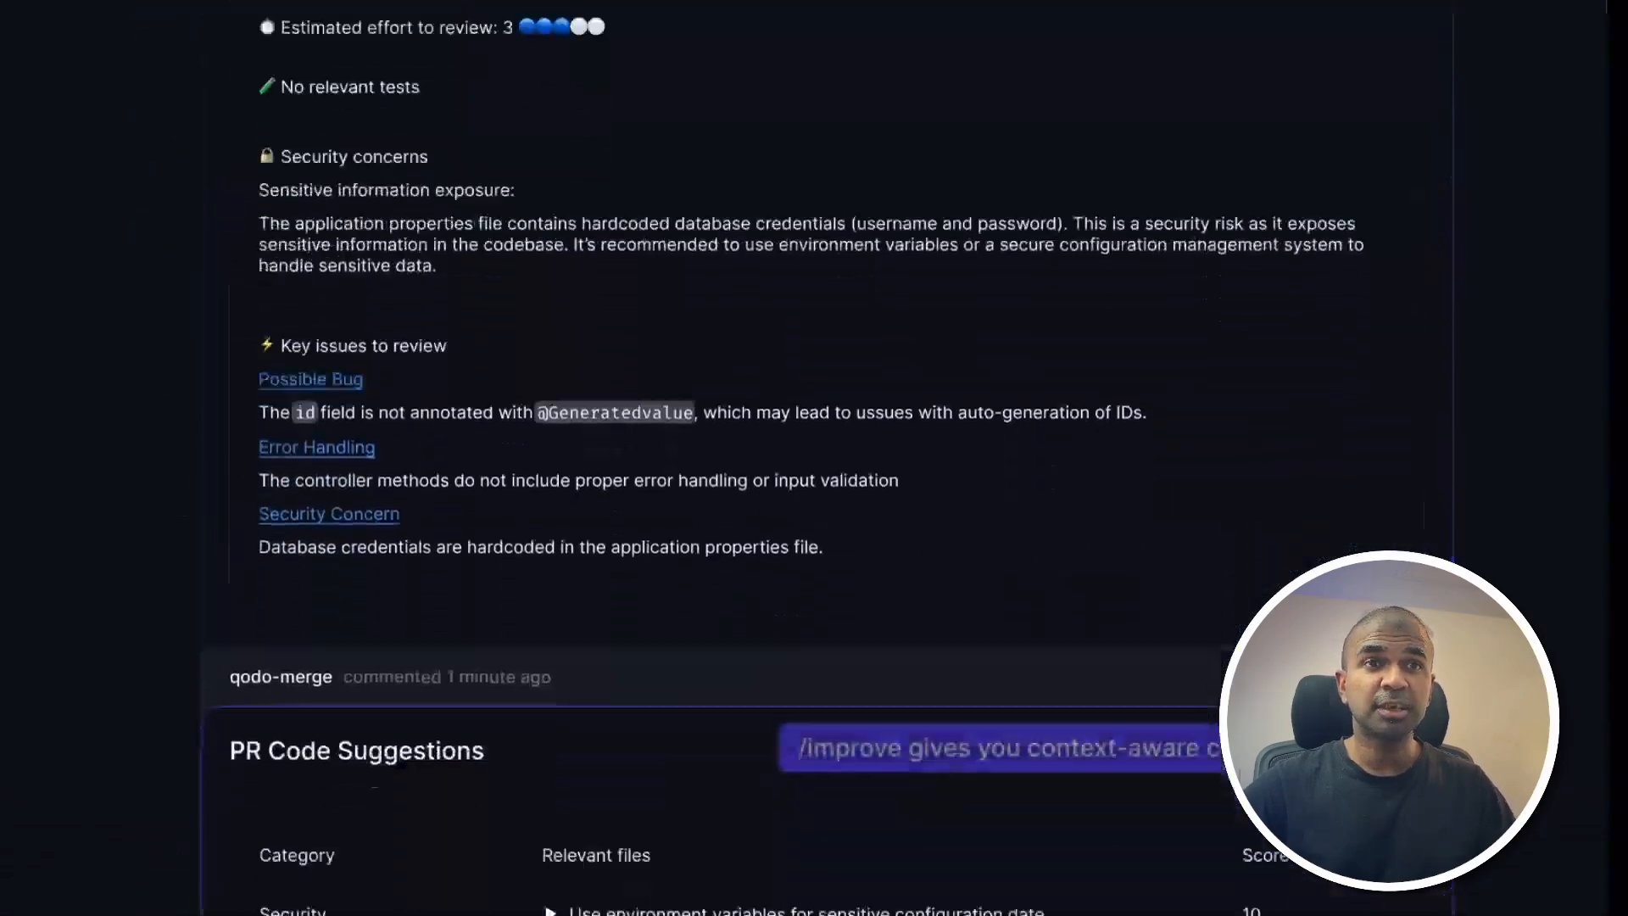
pyautogui.scroll(-3)
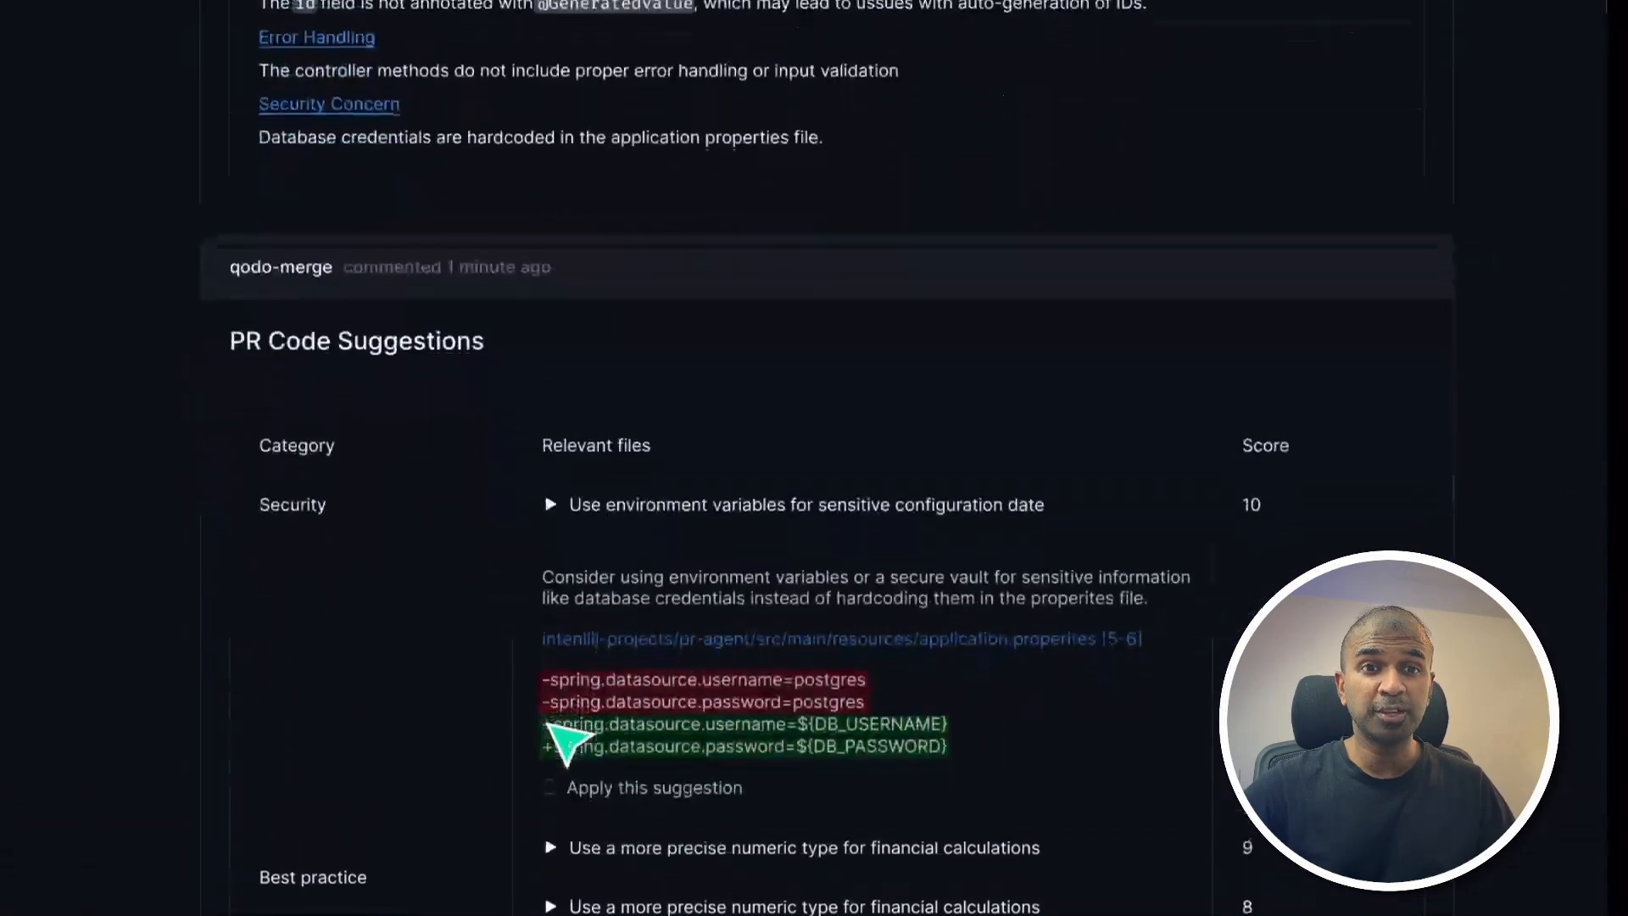
# Mark the environment-variable credentials security suggestion to be applied
pyautogui.click(549, 780)
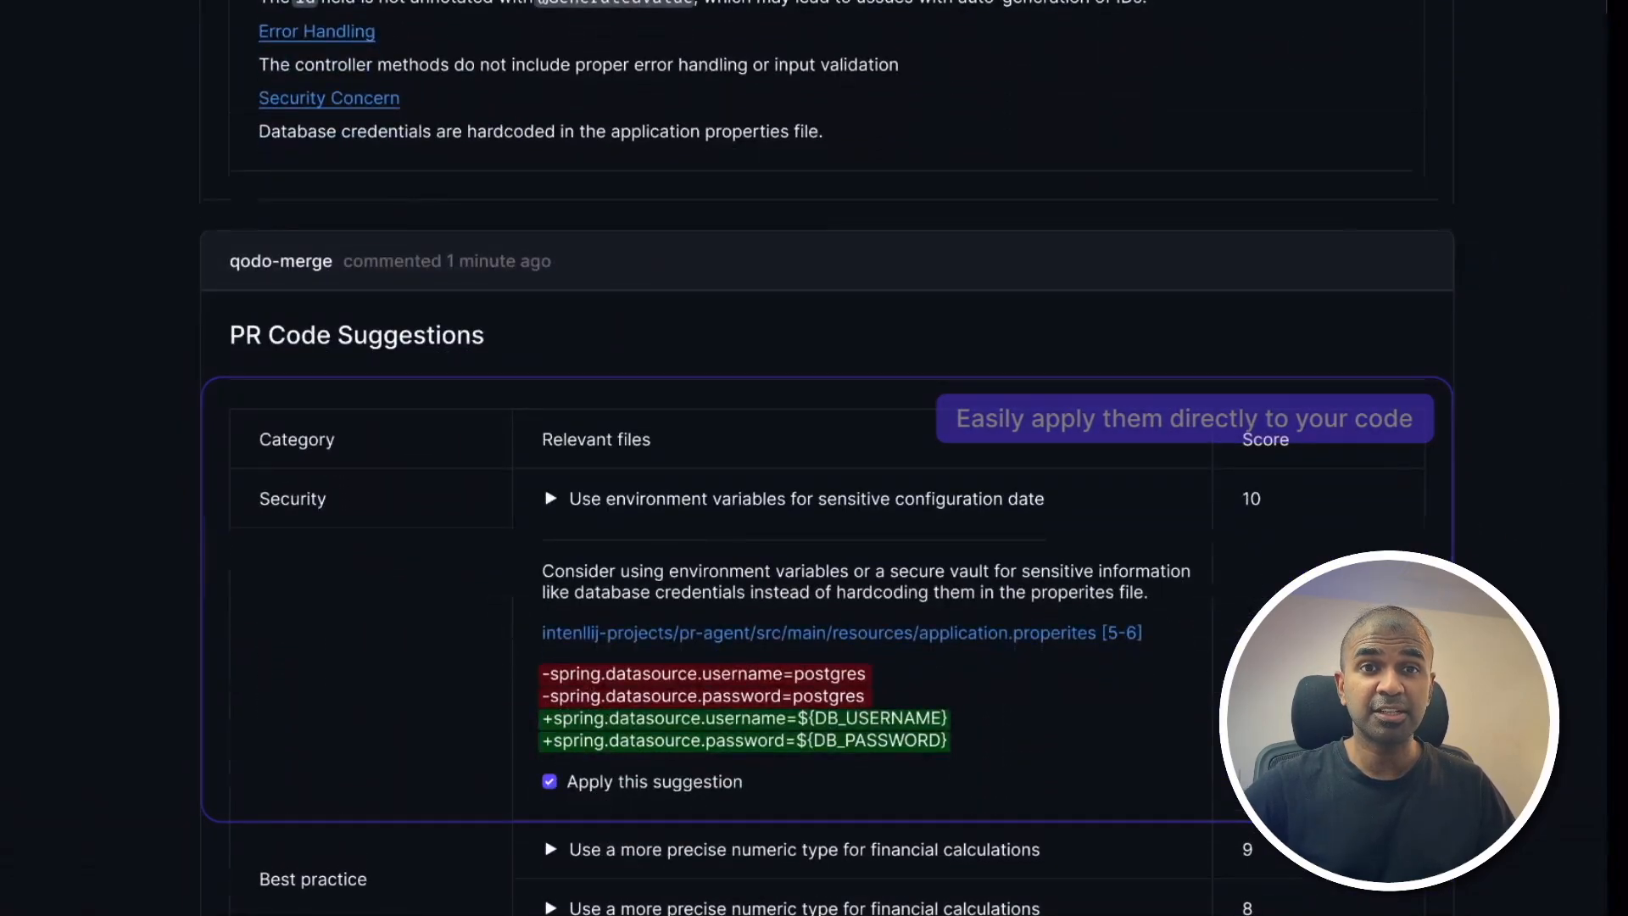
pyautogui.scroll(-3)
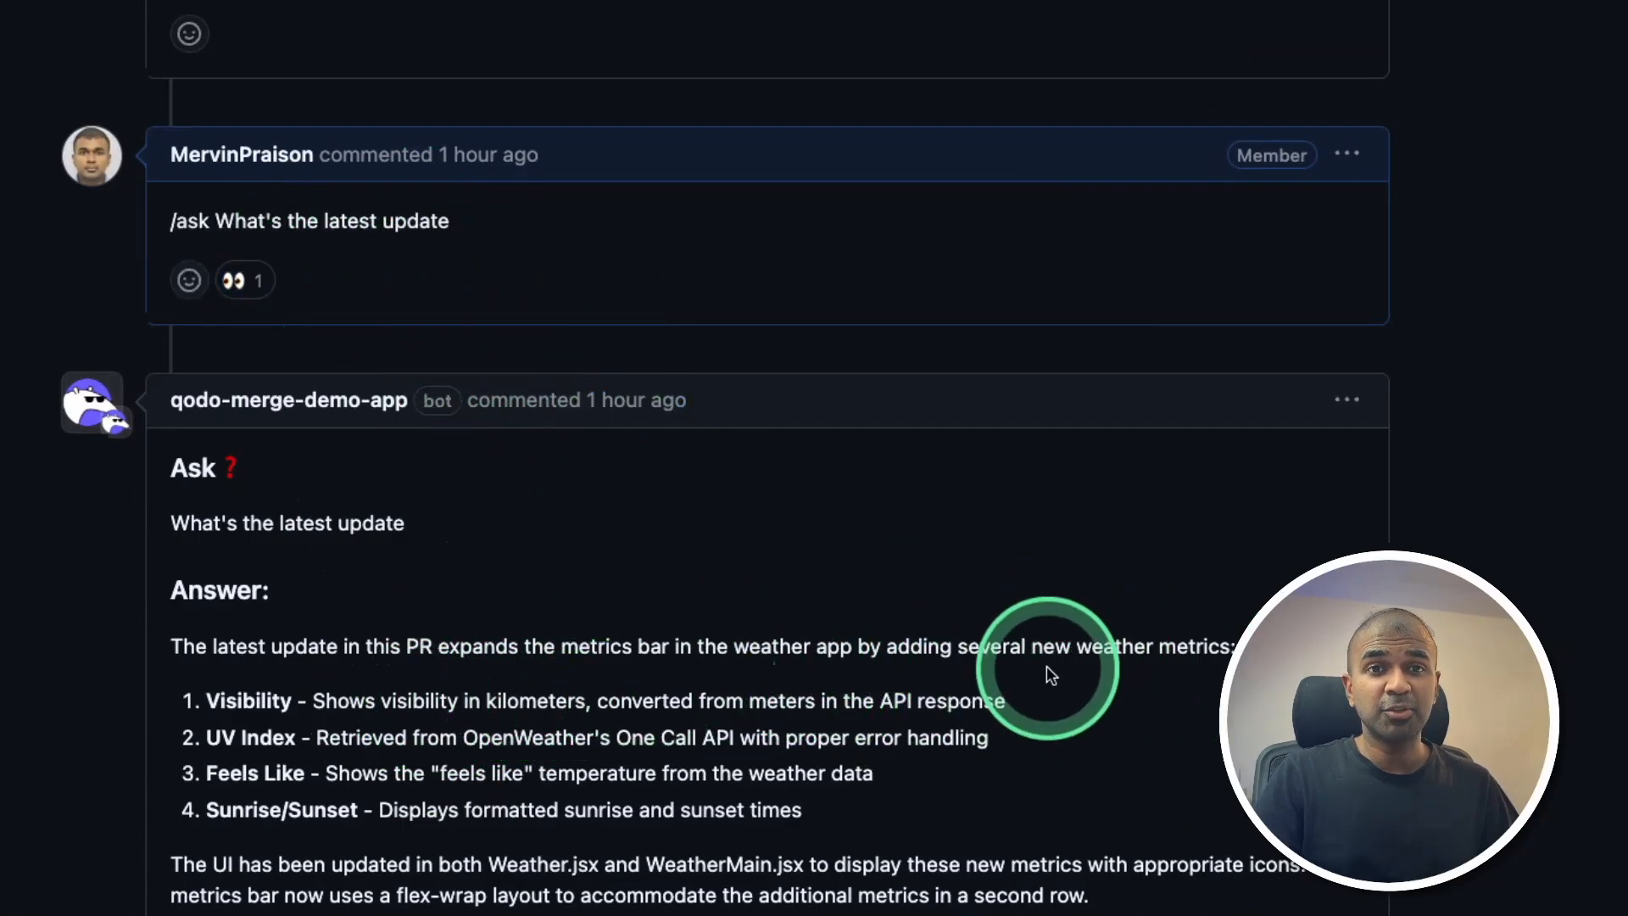
pyautogui.scroll(3)
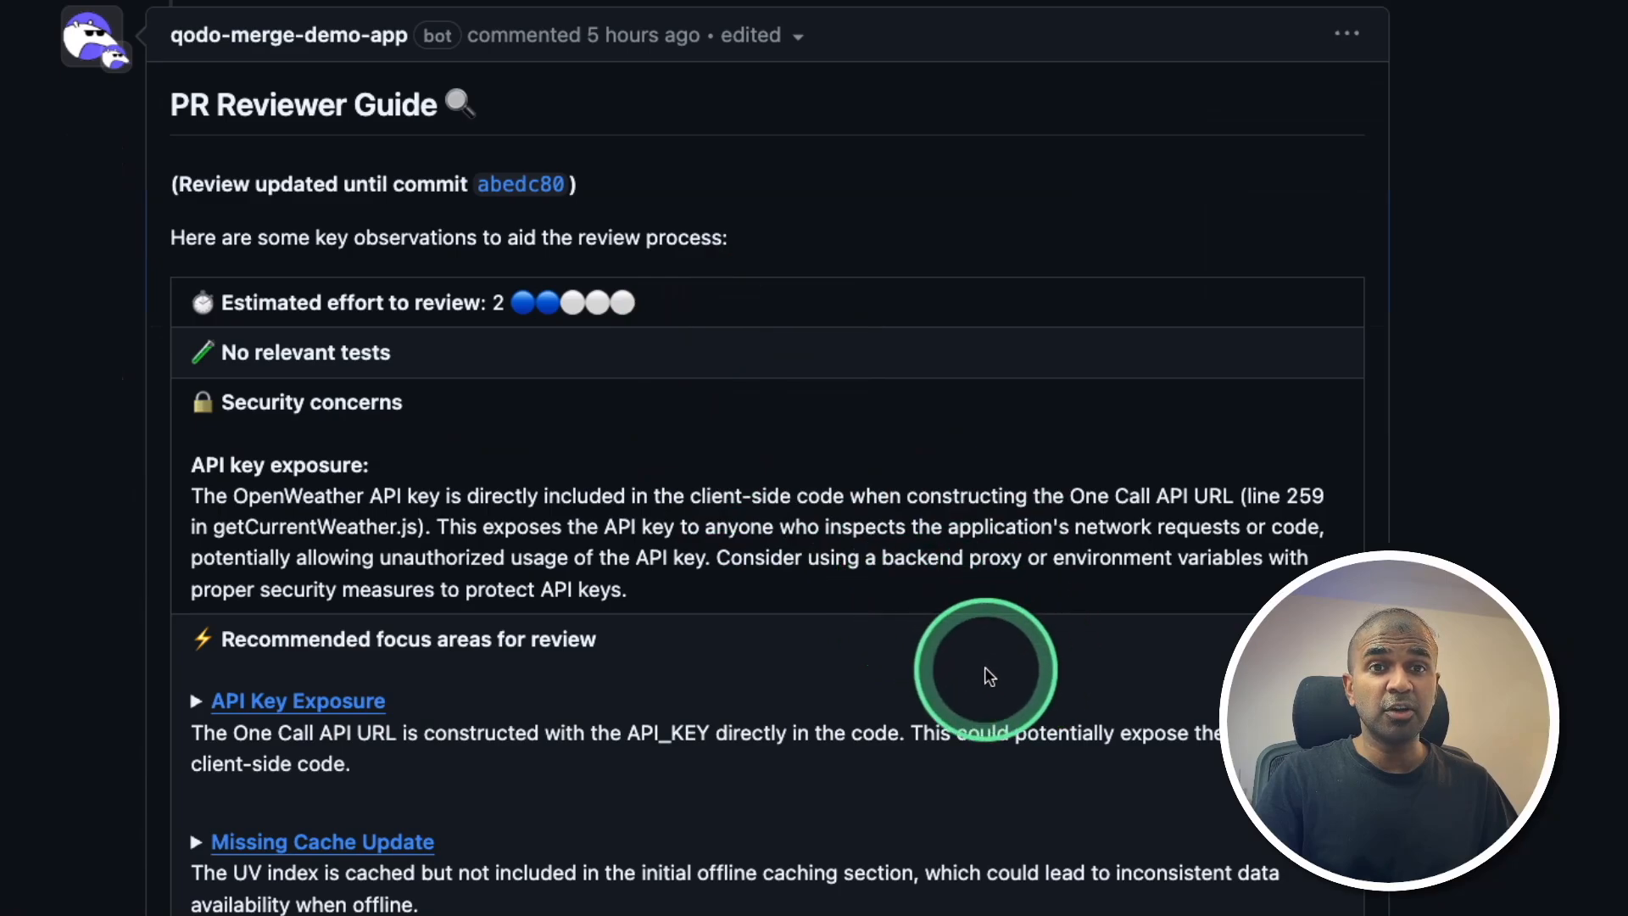
pyautogui.scroll(-3)
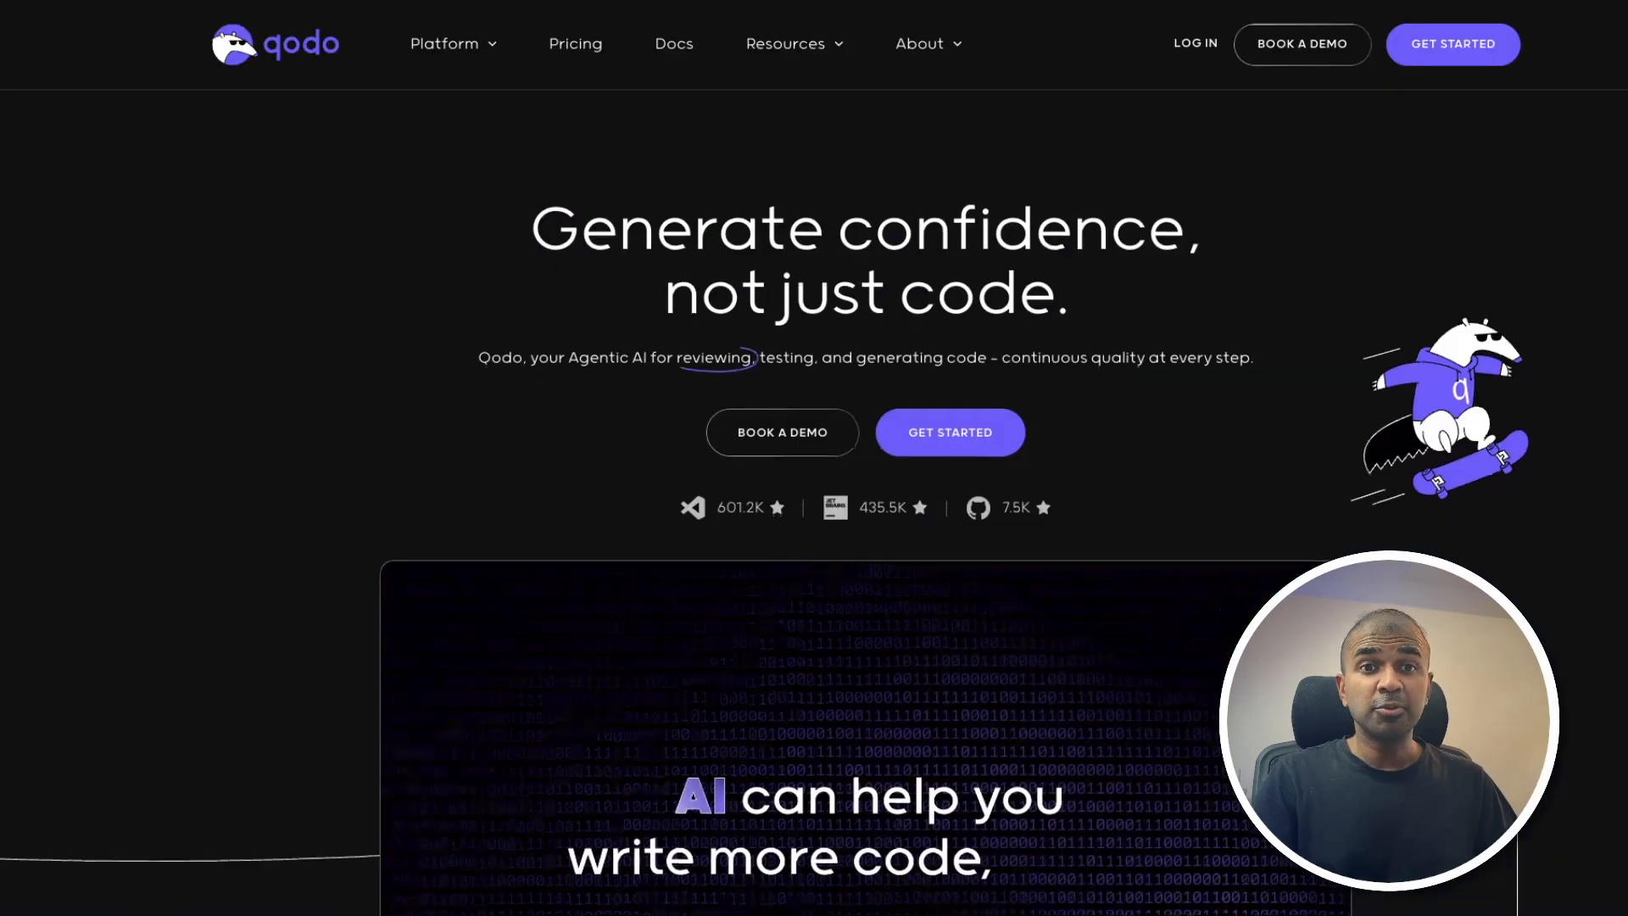
pyautogui.scroll(-3)
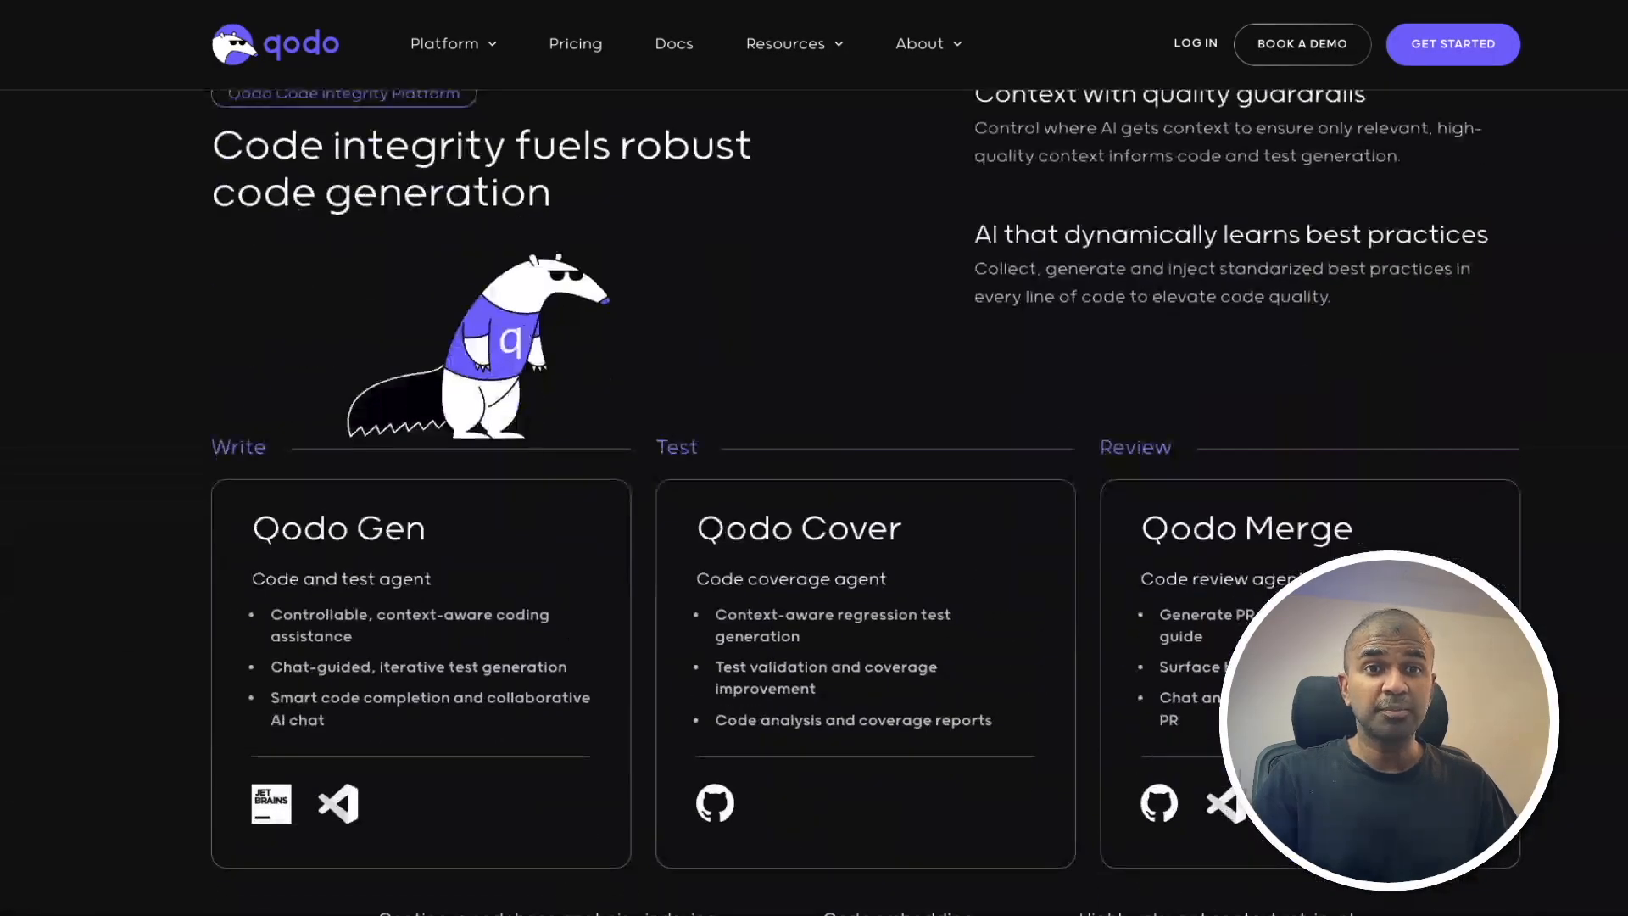
pyautogui.scroll(-3)
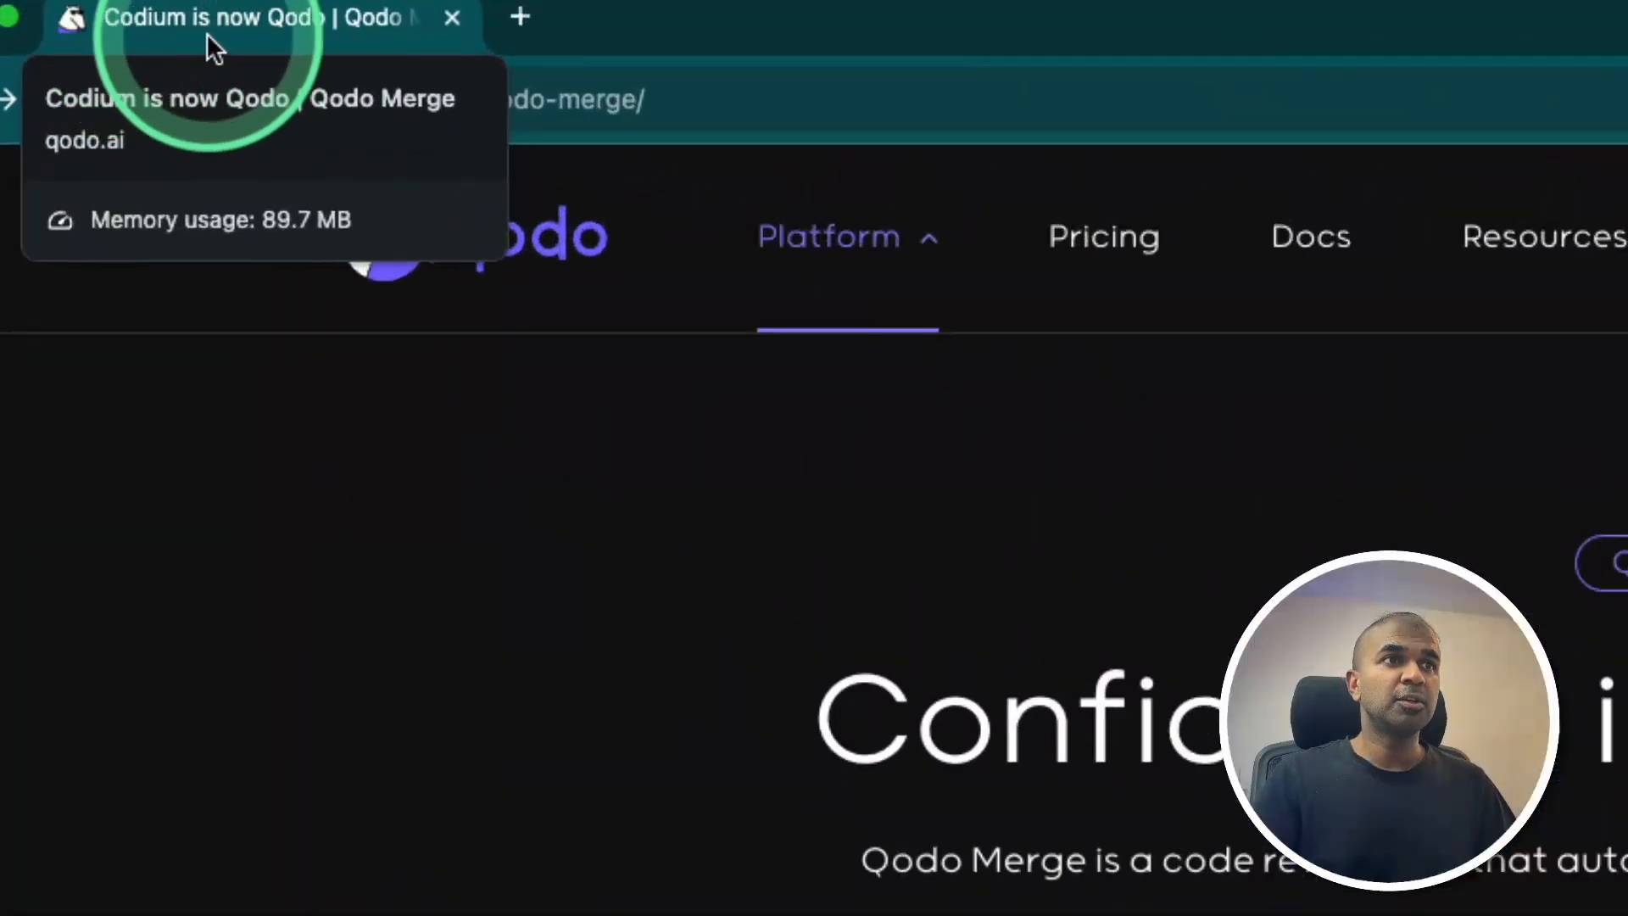
pyautogui.scroll(-3)
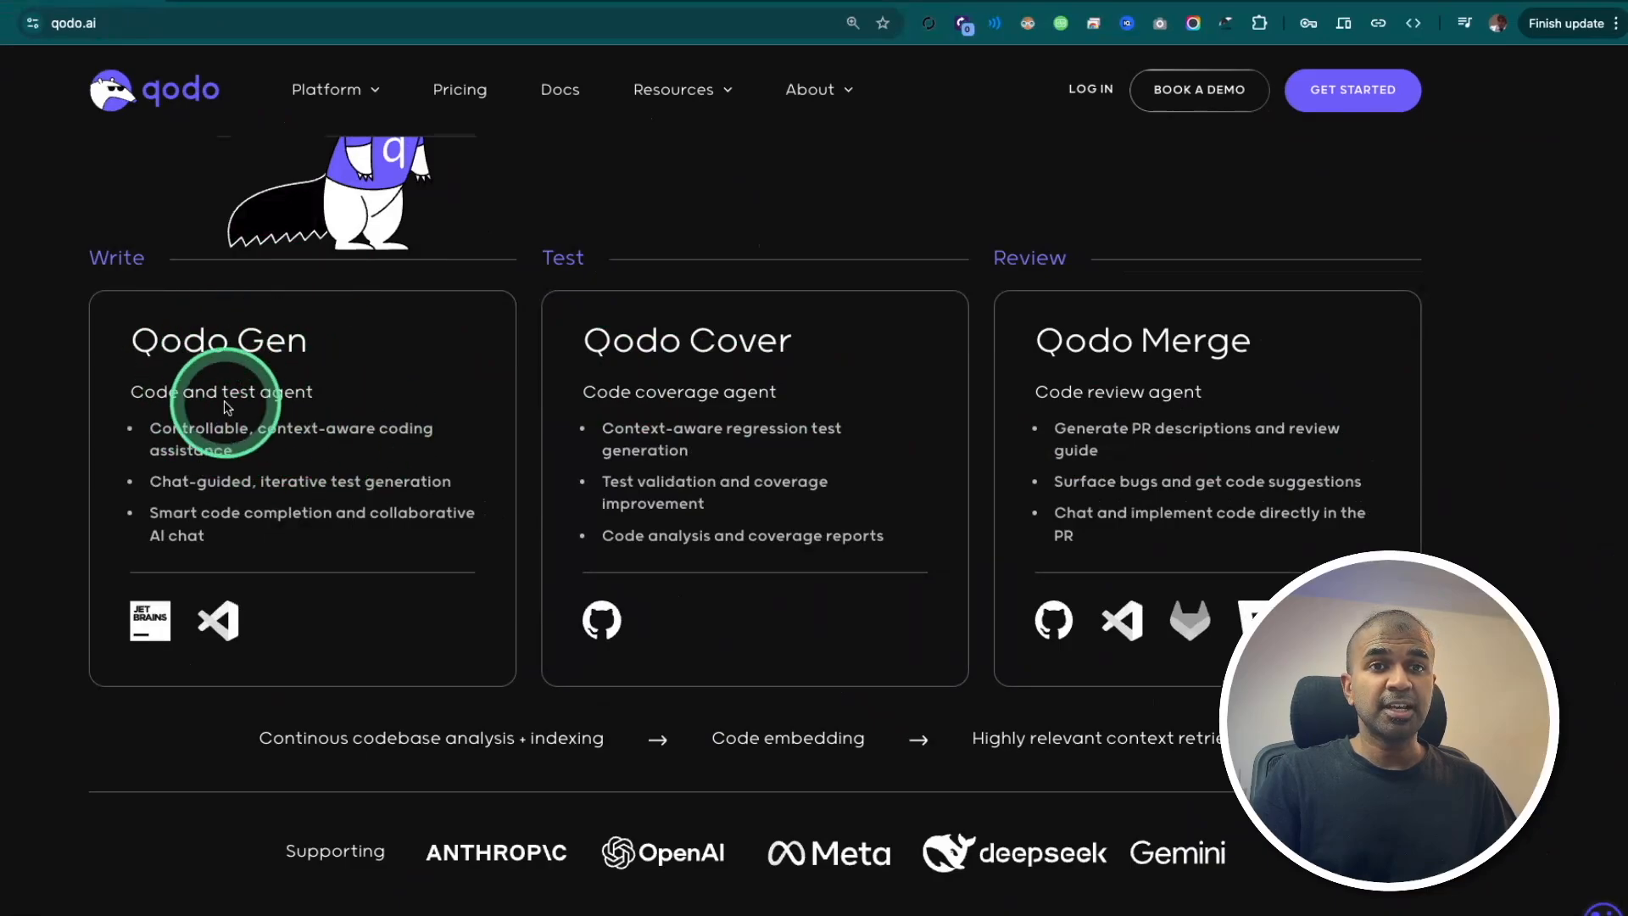
pyautogui.moveTo(730, 415)
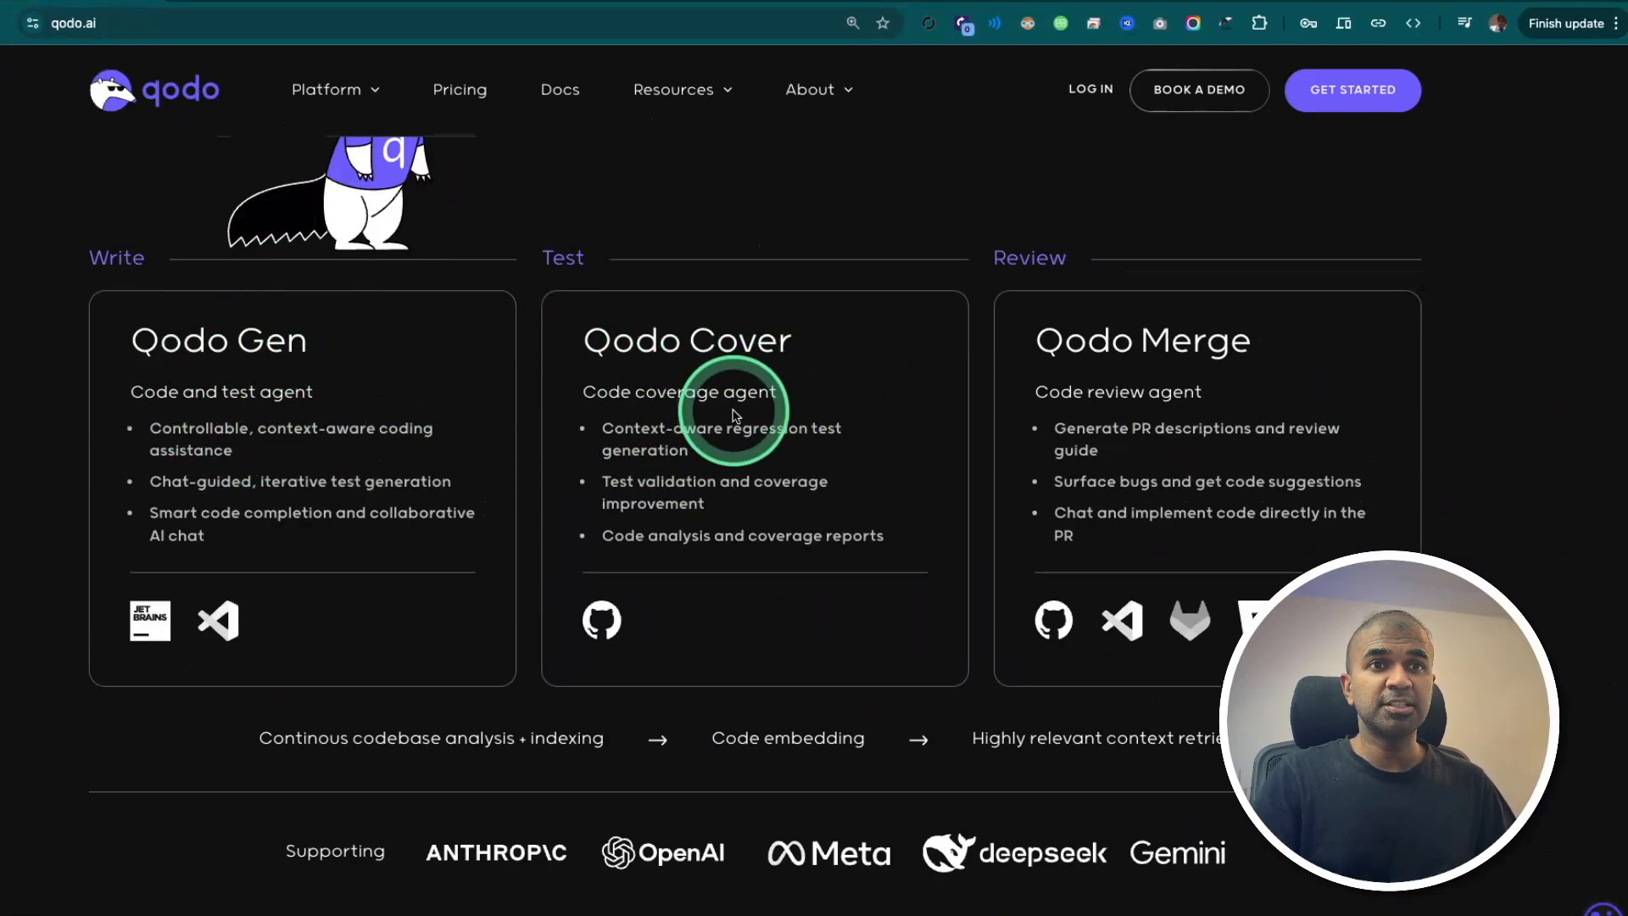
pyautogui.moveTo(1199, 415)
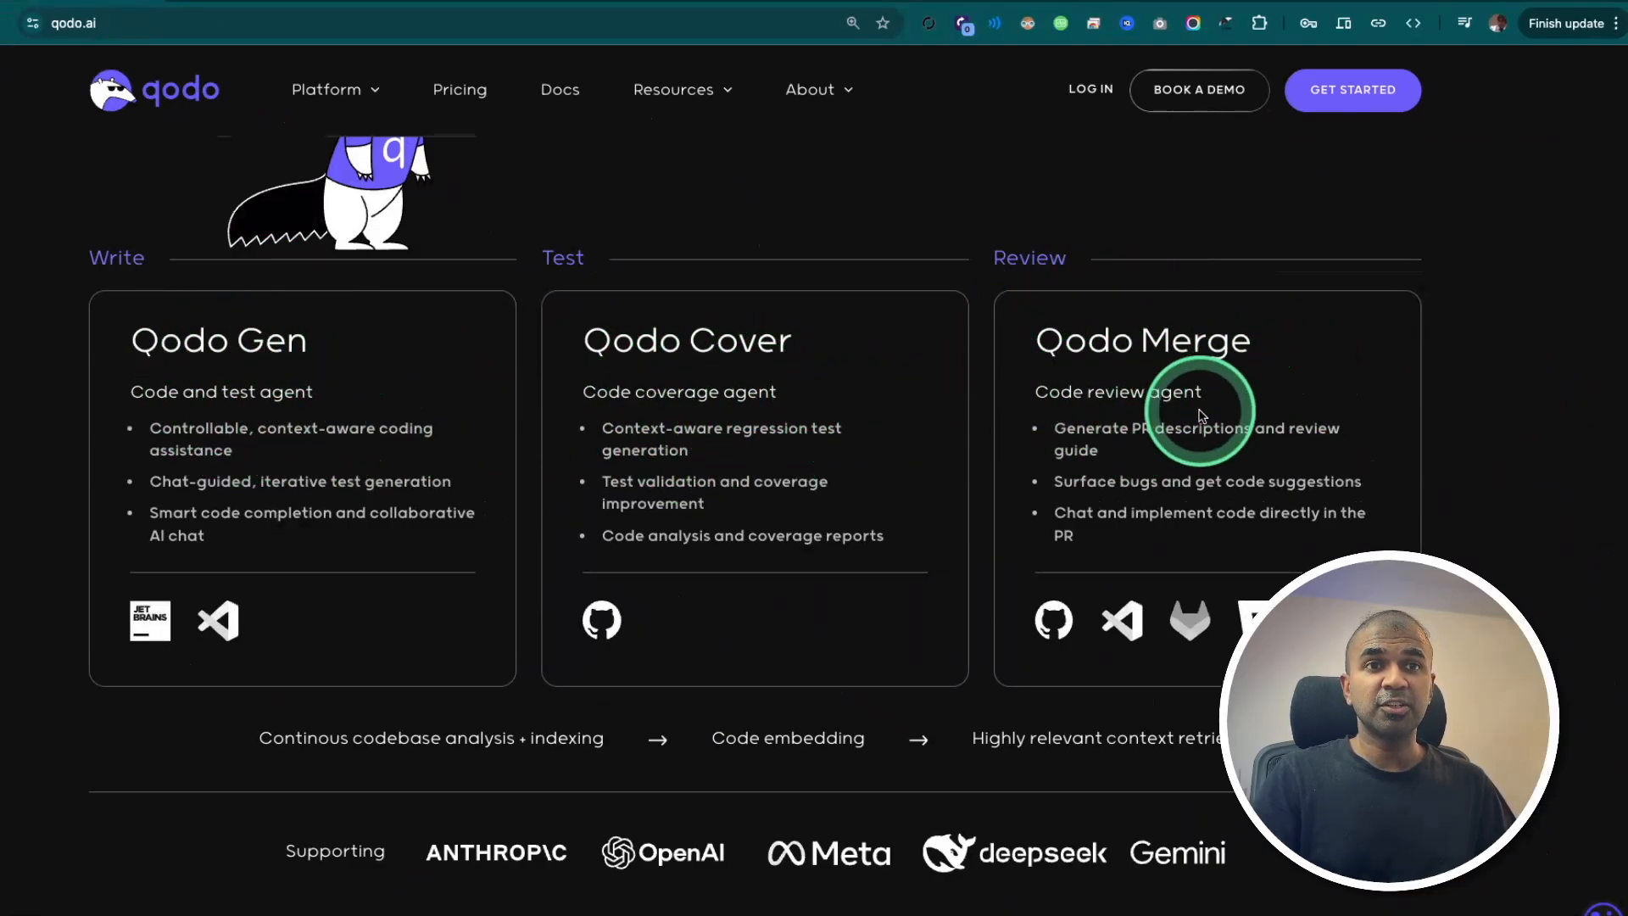
pyautogui.scroll(3)
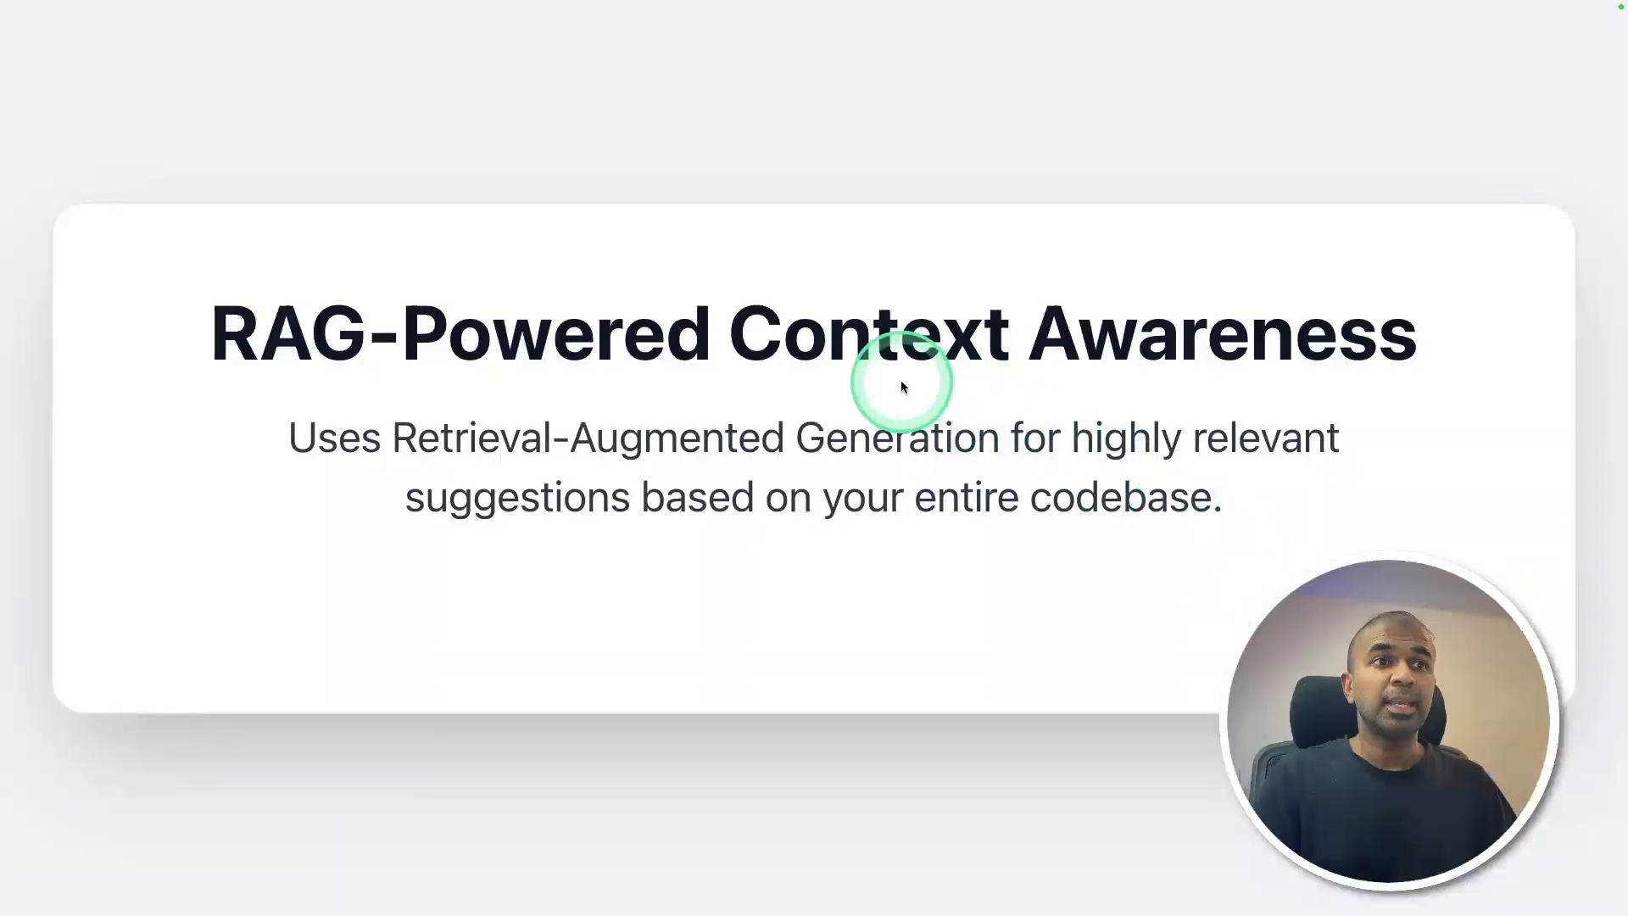
pyautogui.moveTo(1253, 279)
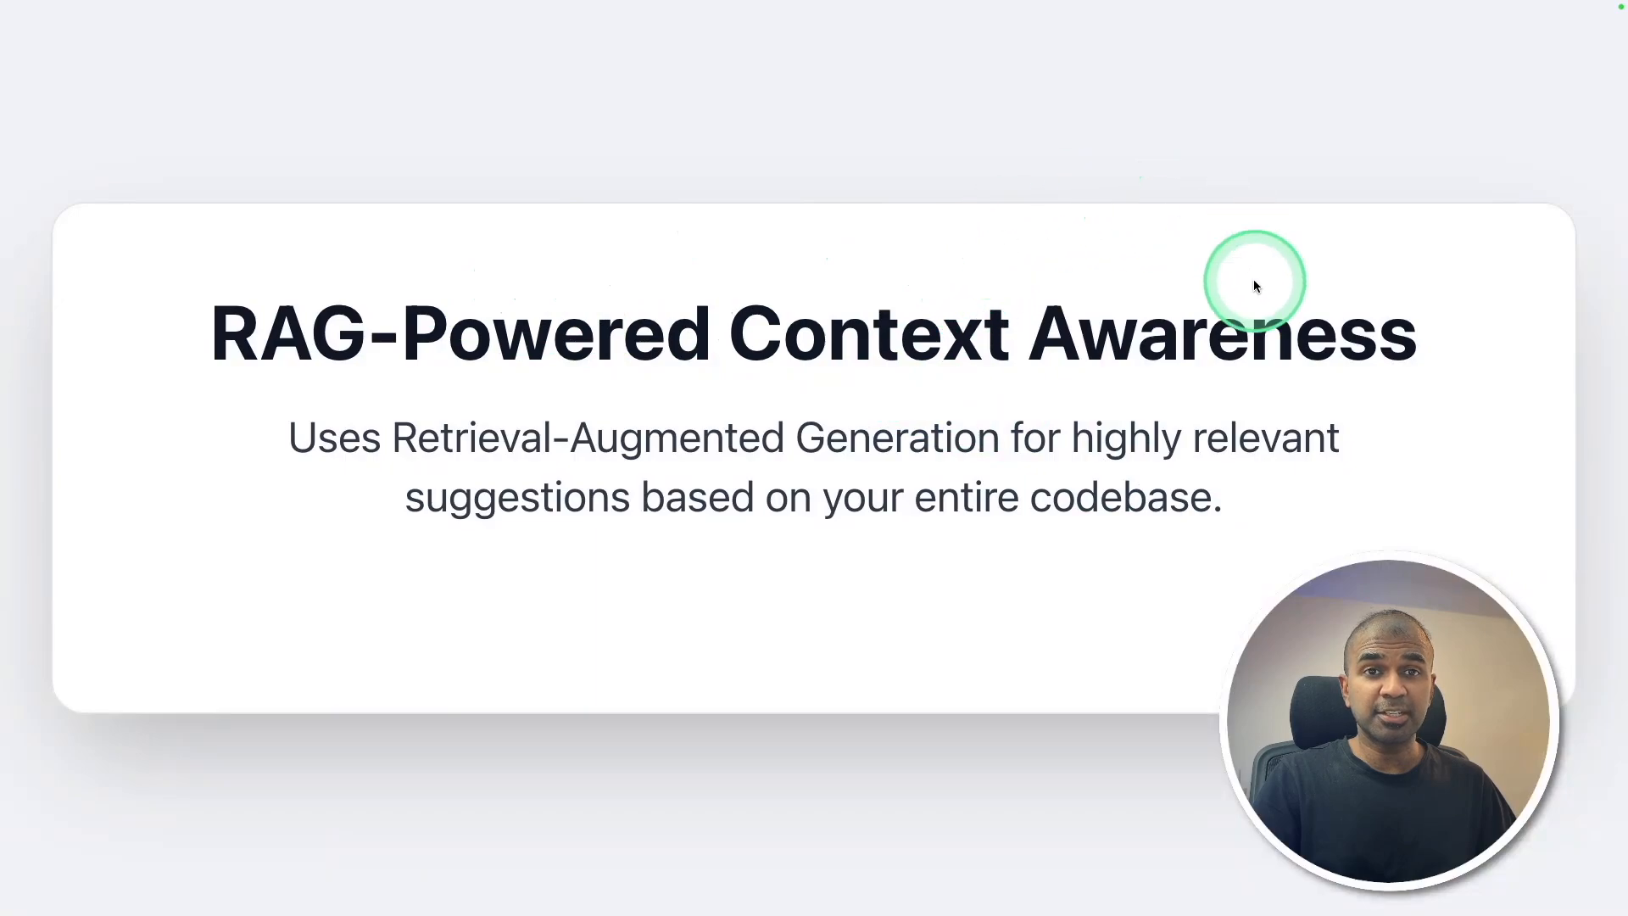
pyautogui.moveTo(875, 436)
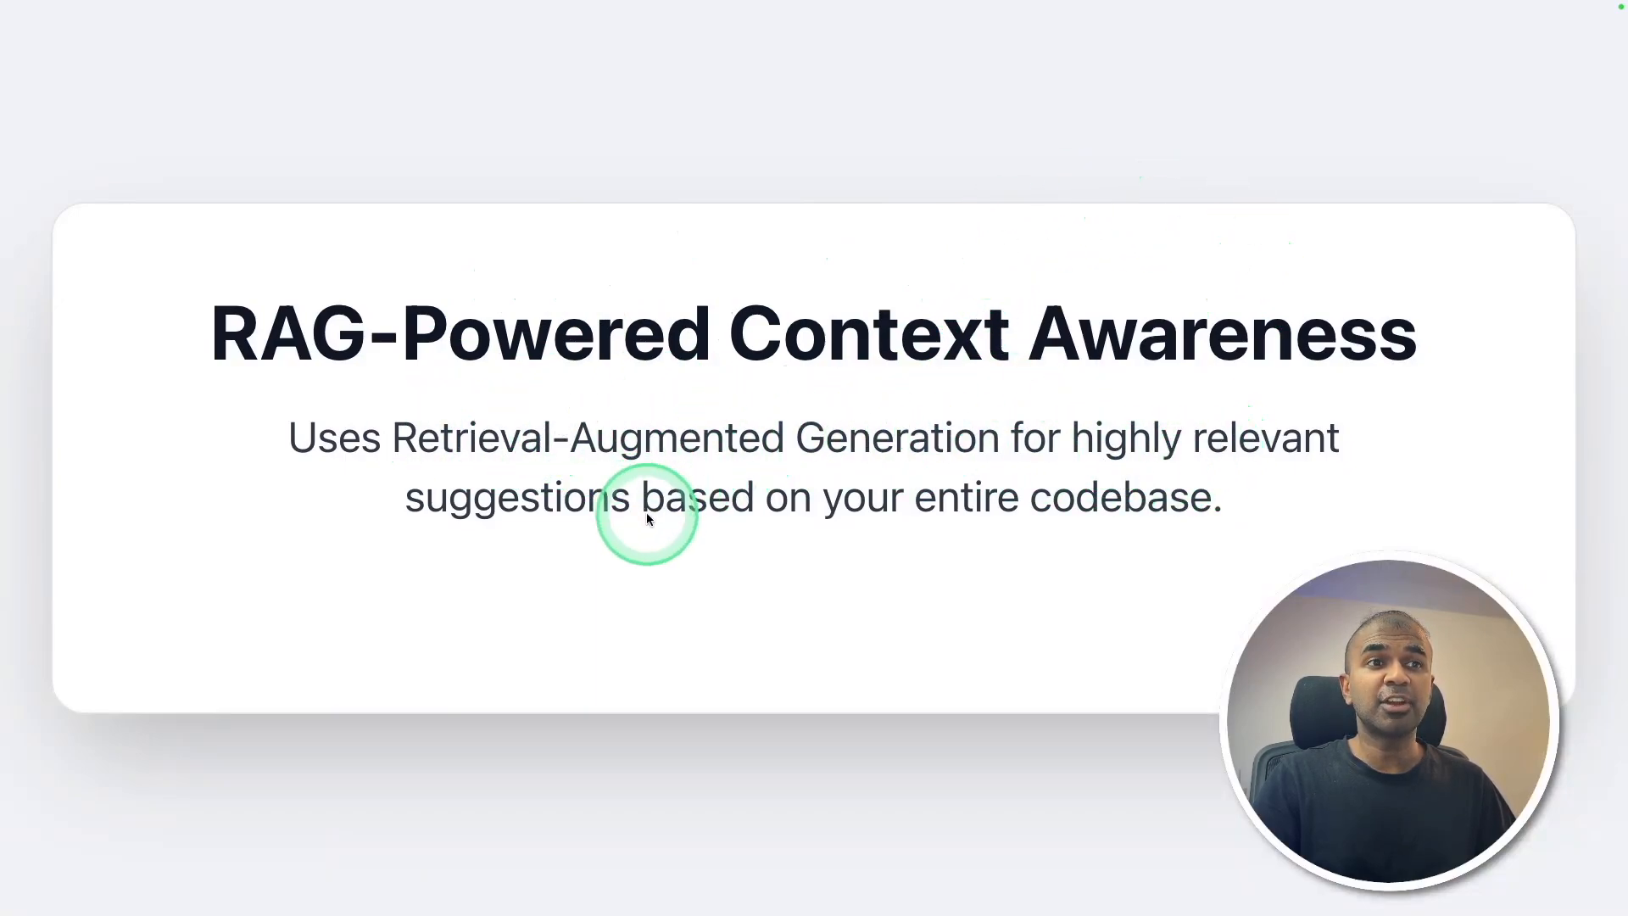
pyautogui.moveTo(1004, 548)
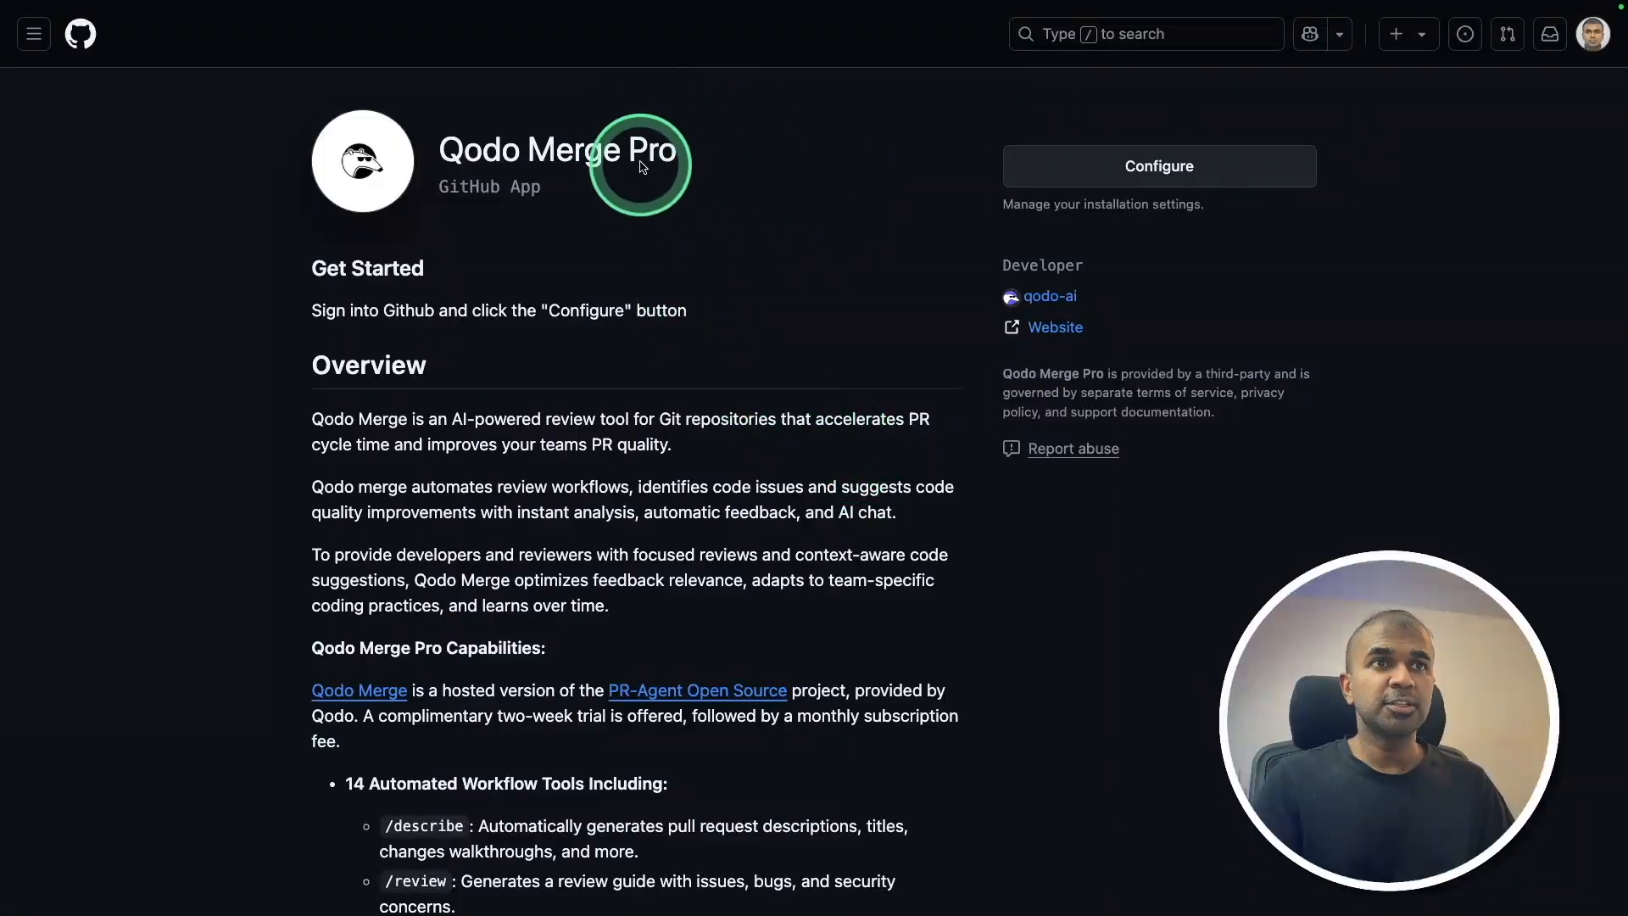
pyautogui.moveTo(1158, 166)
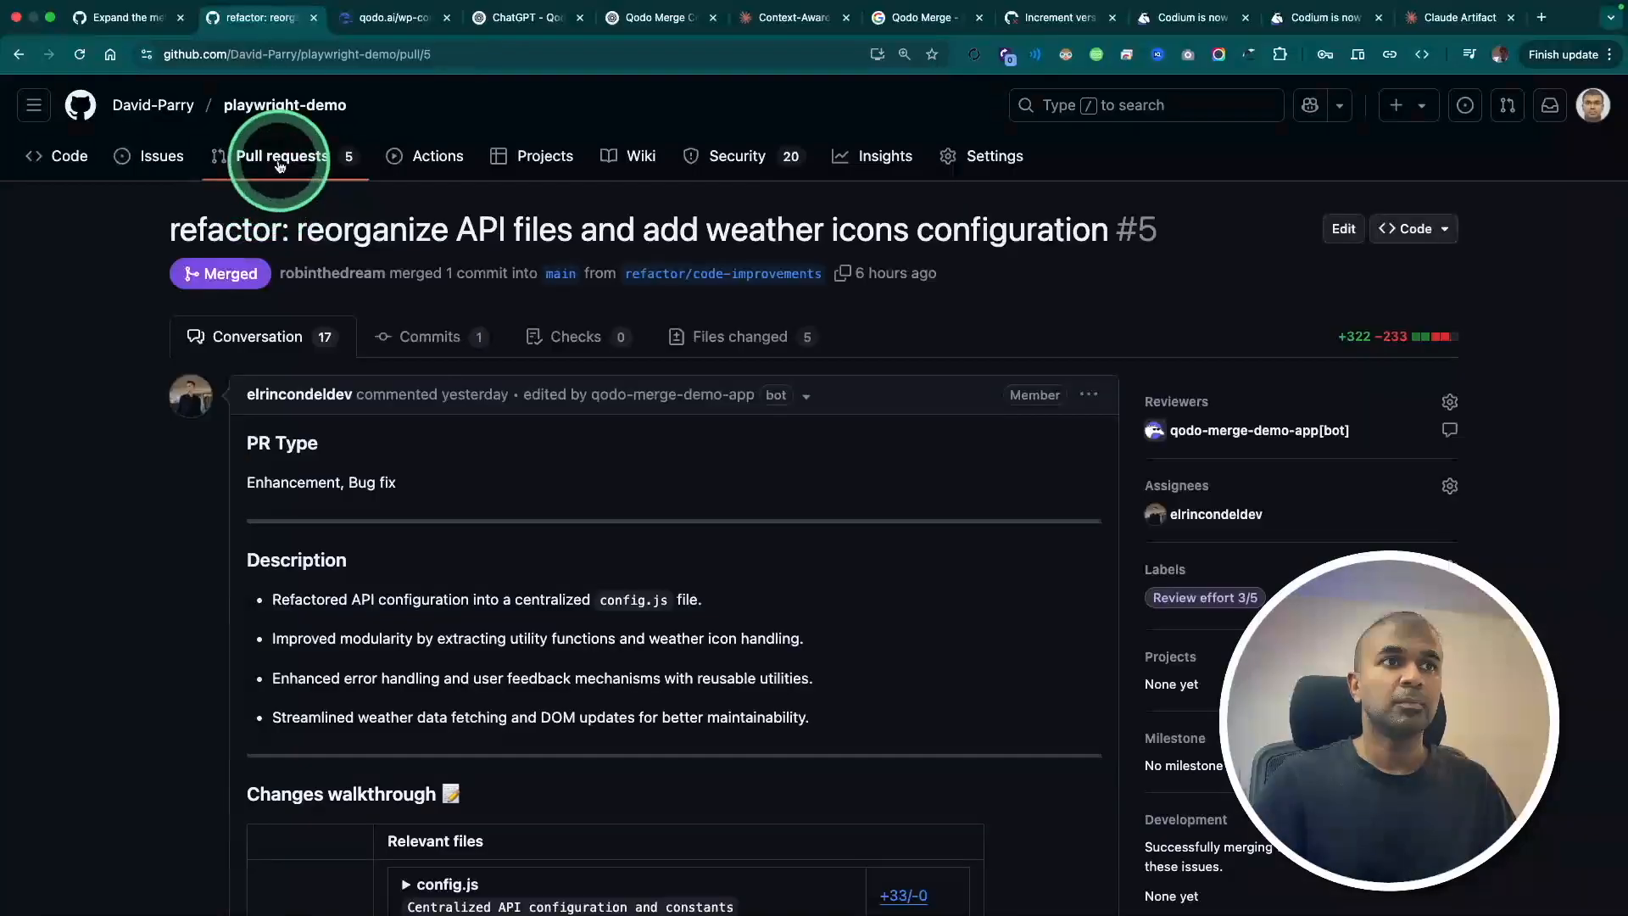
# Create a new pull request comparing feature/expand-metrics-bar against main
pyautogui.click(279, 156)
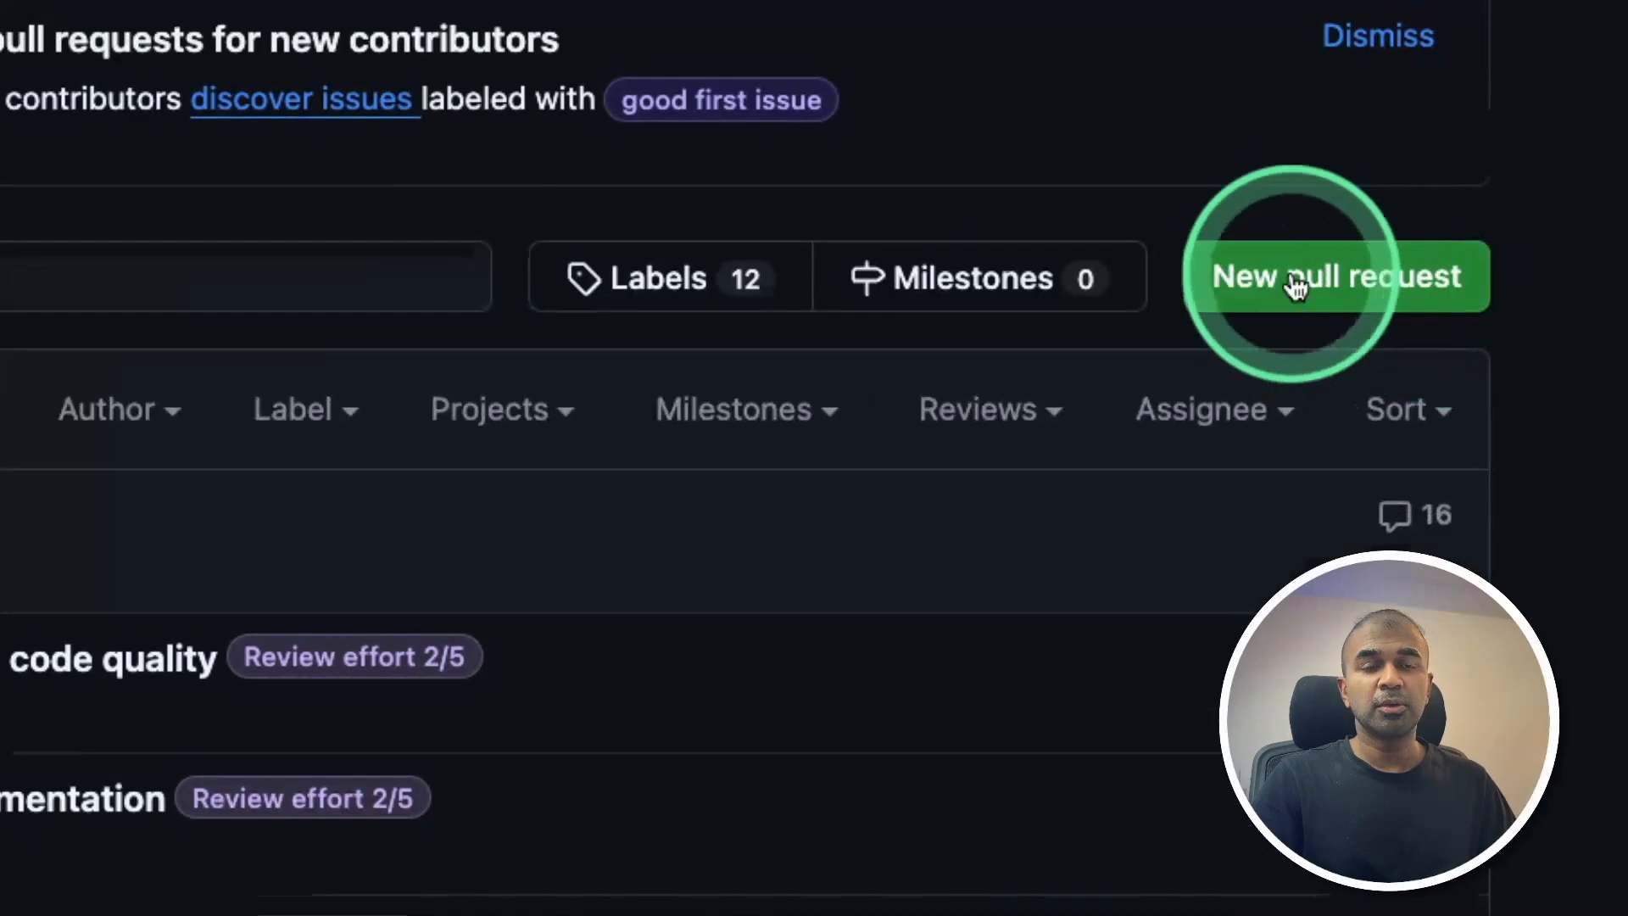
pyautogui.moveTo(1345, 303)
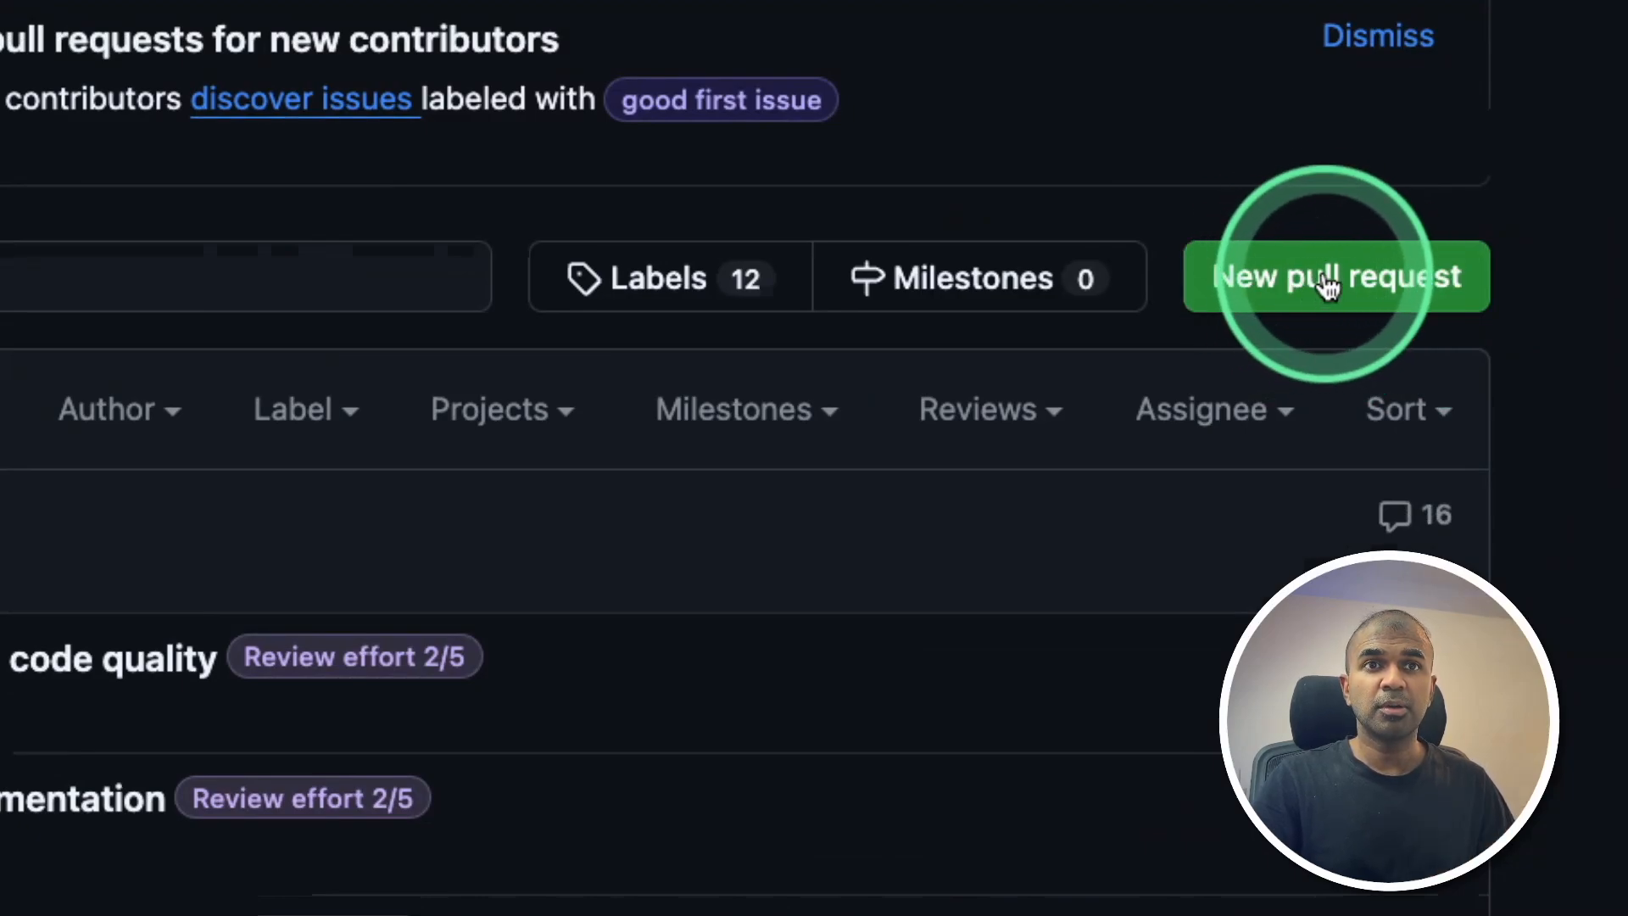
pyautogui.click(1336, 276)
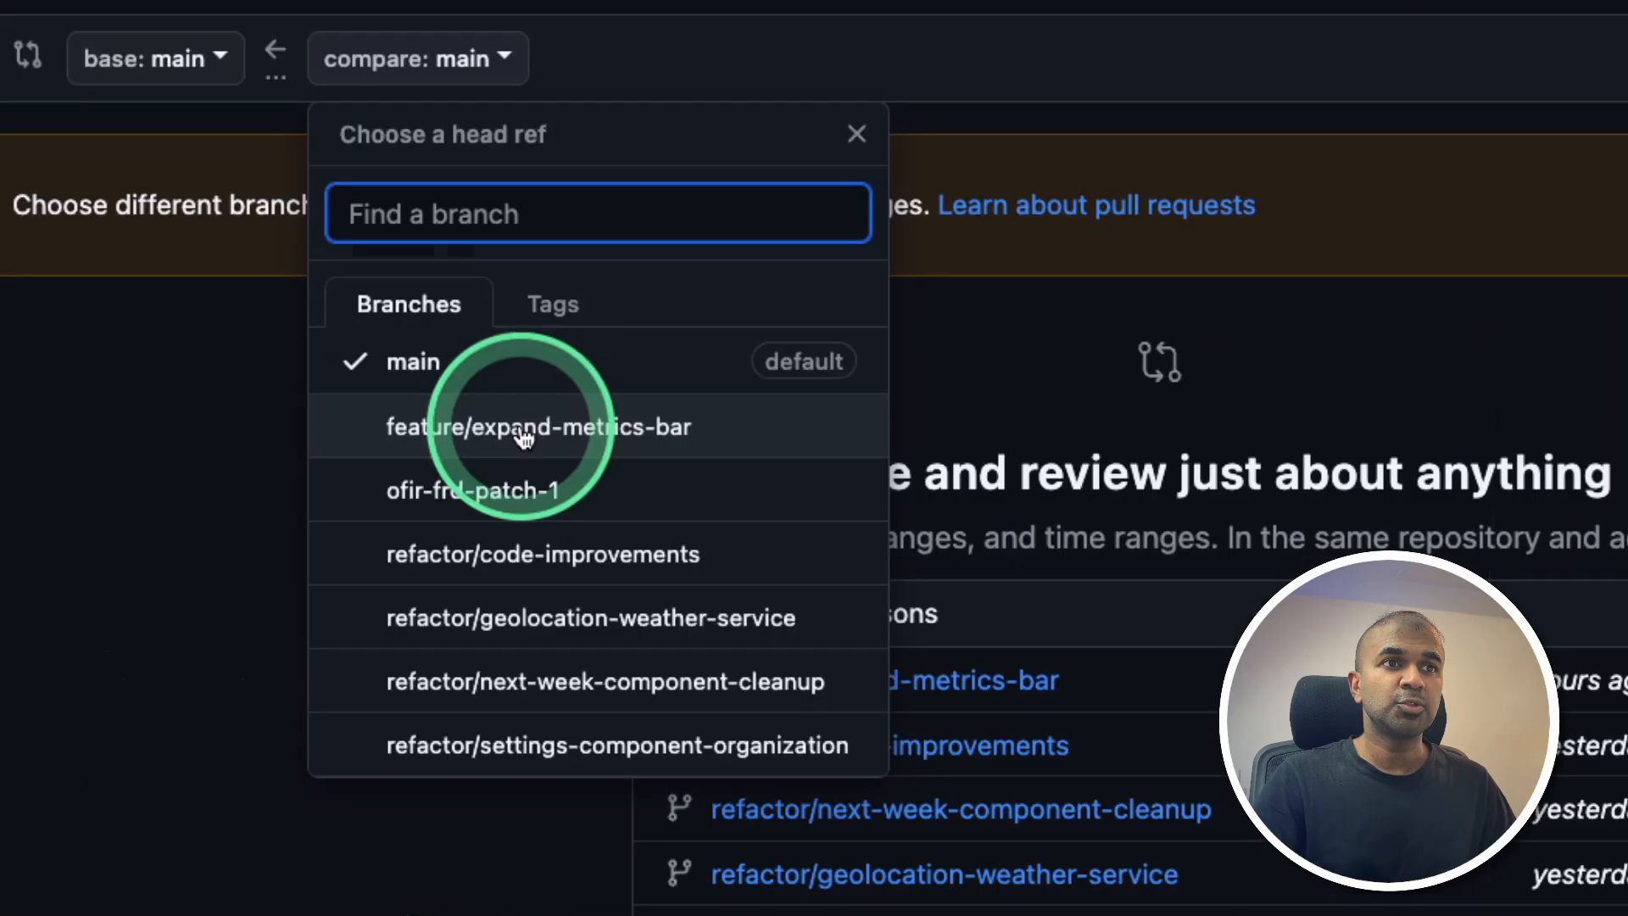
pyautogui.click(539, 427)
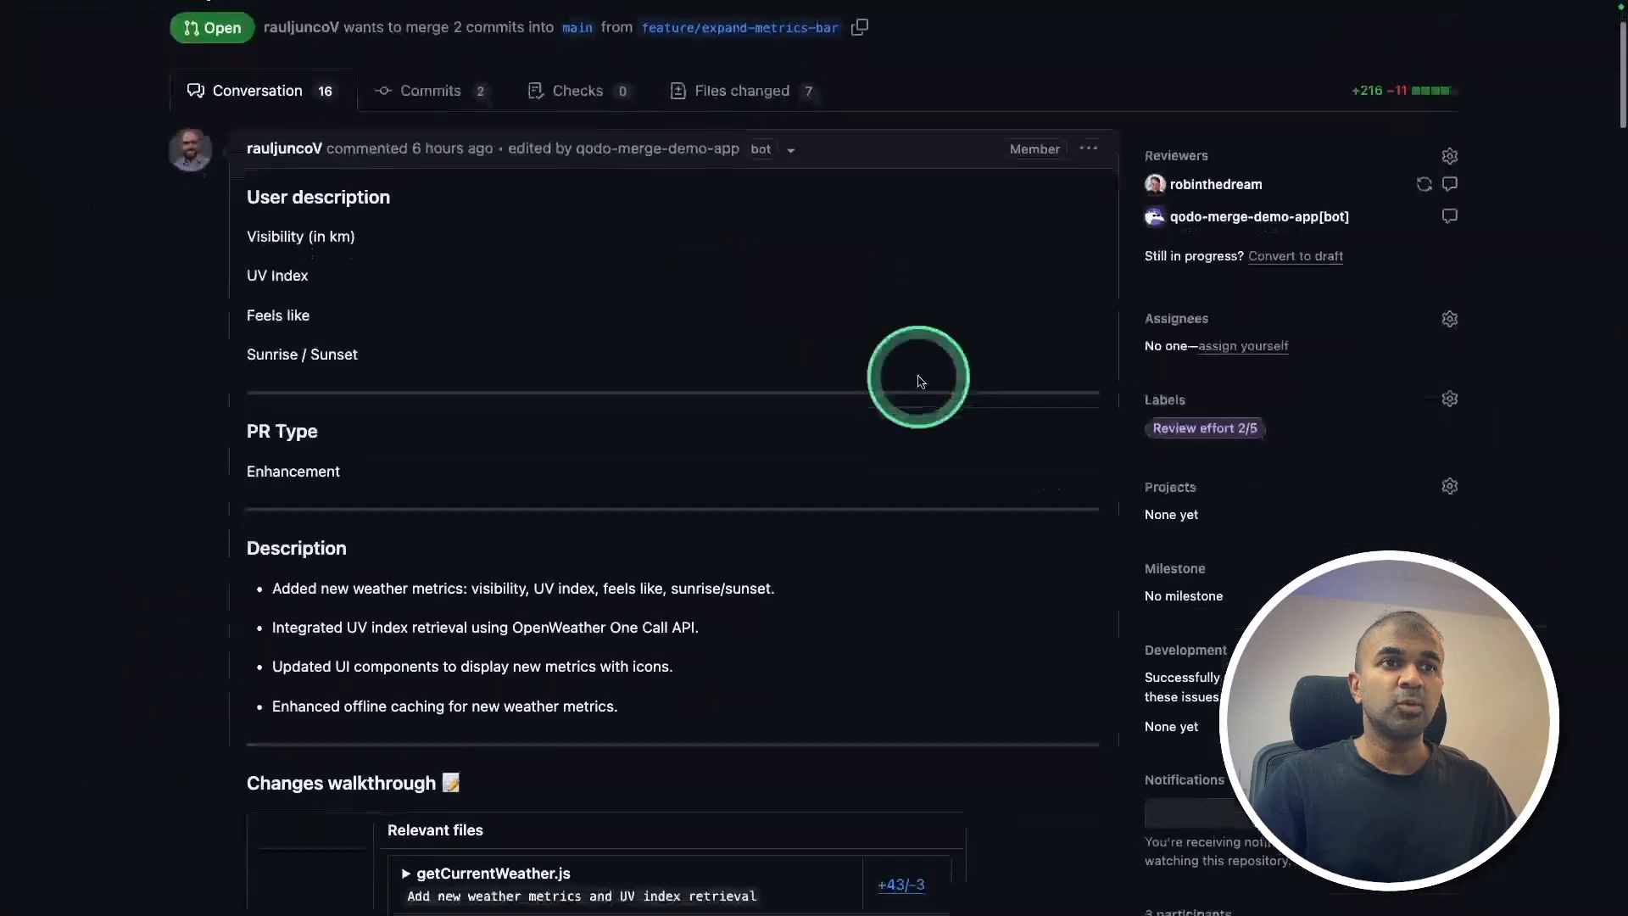
pyautogui.scroll(-3)
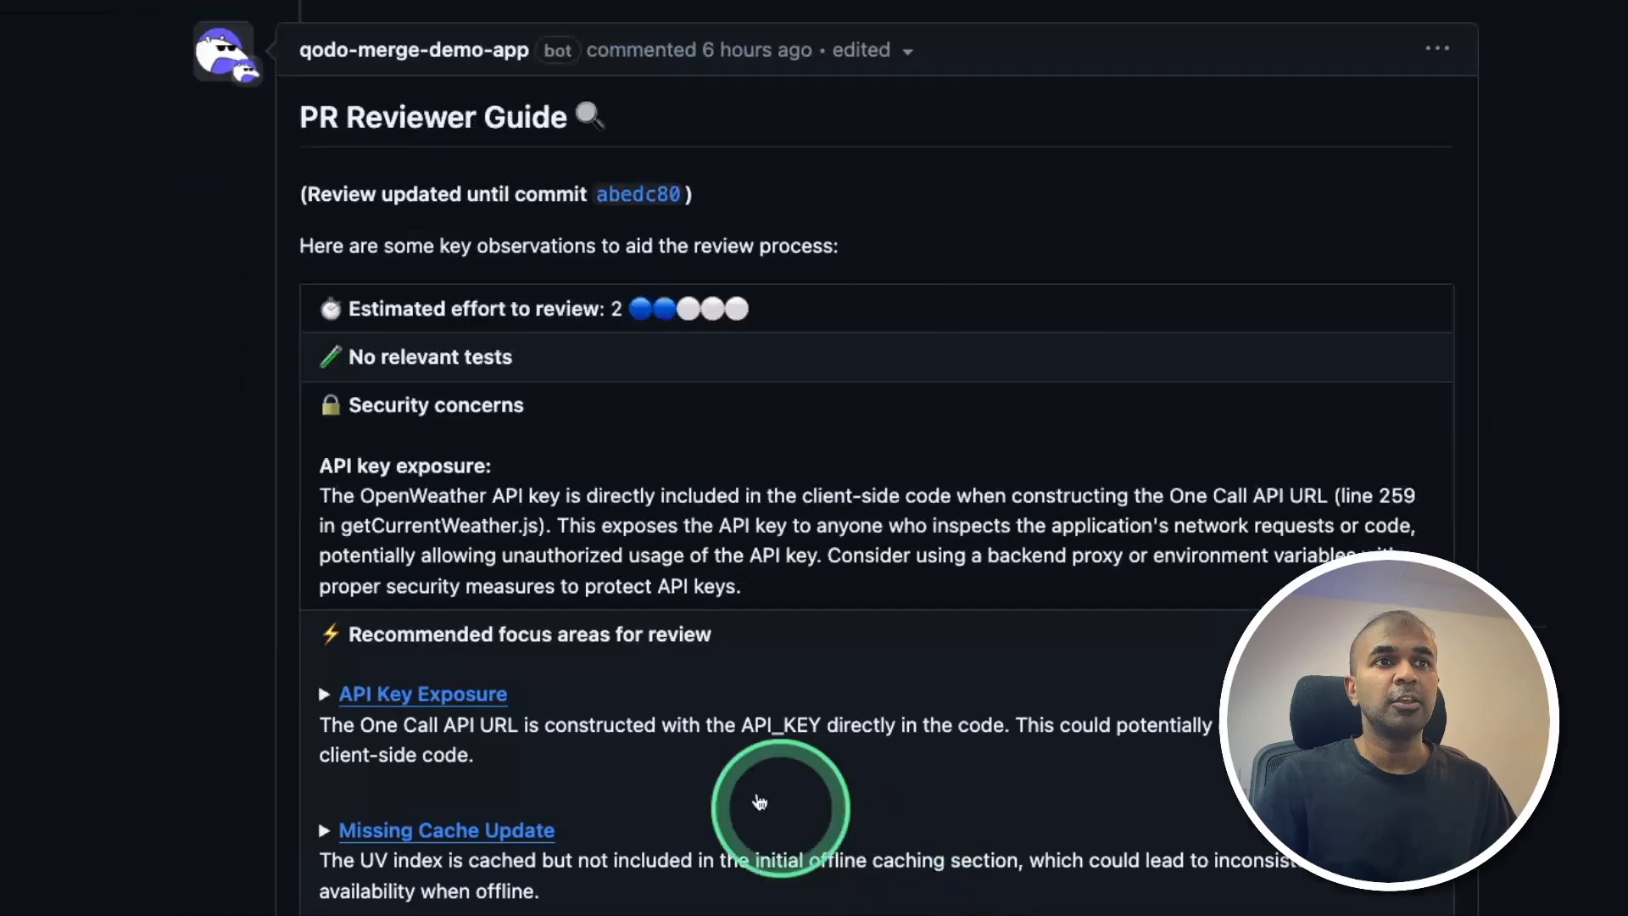
pyautogui.moveTo(727, 673)
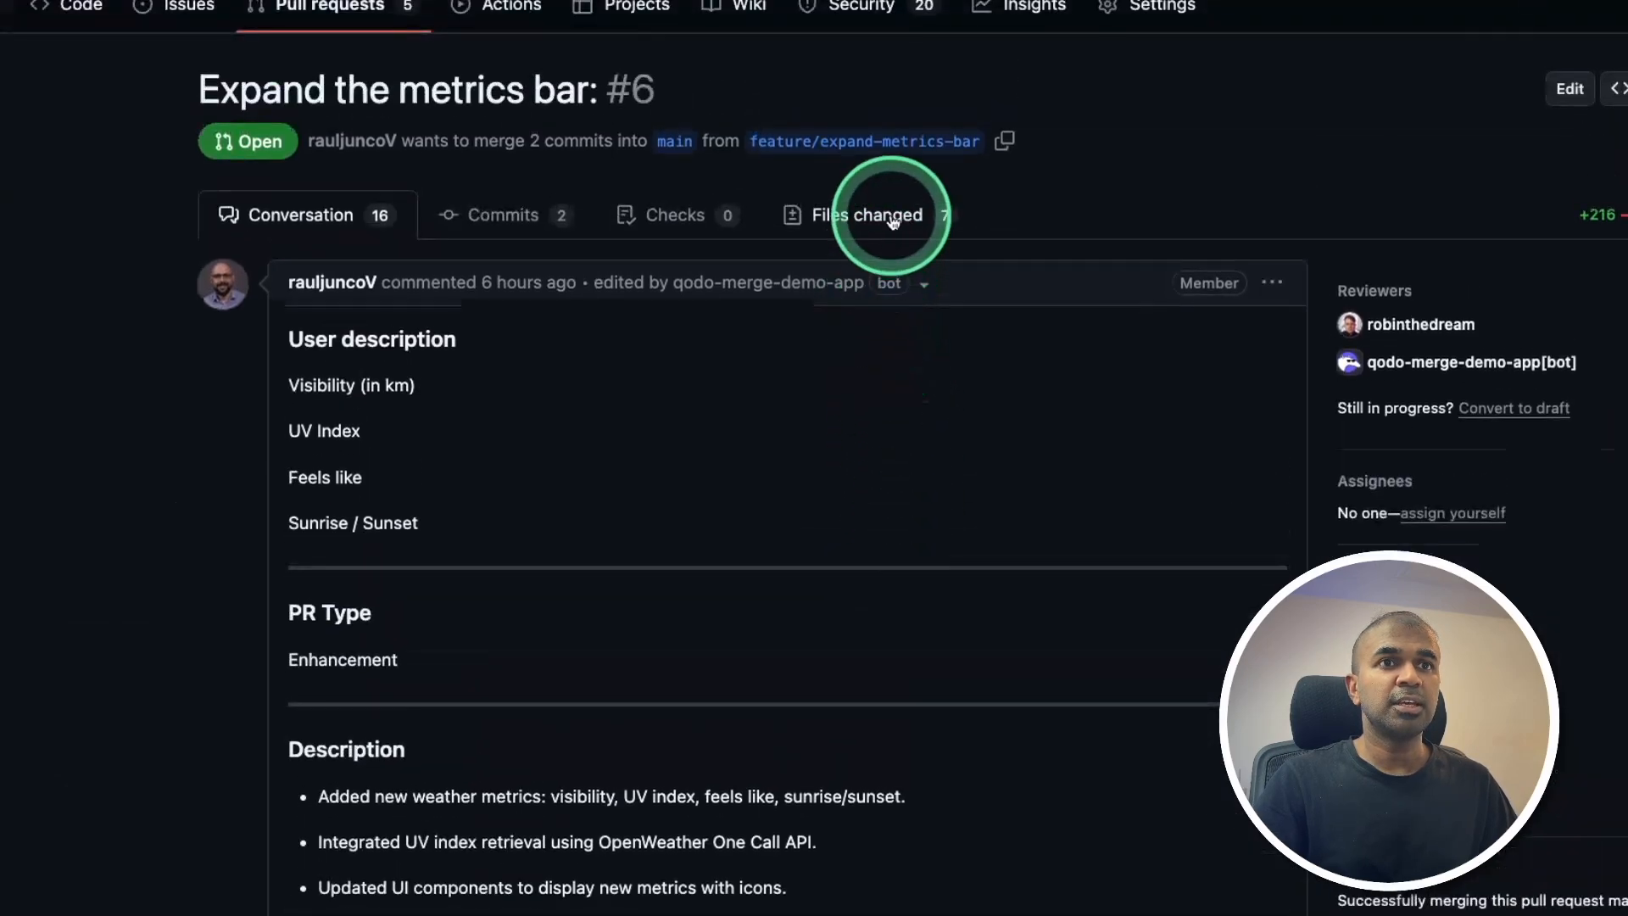
# Review the changed-file diffs and the reviewer guide's API Key Exposure and Missing Cache Update focus areas
pyautogui.click(863, 215)
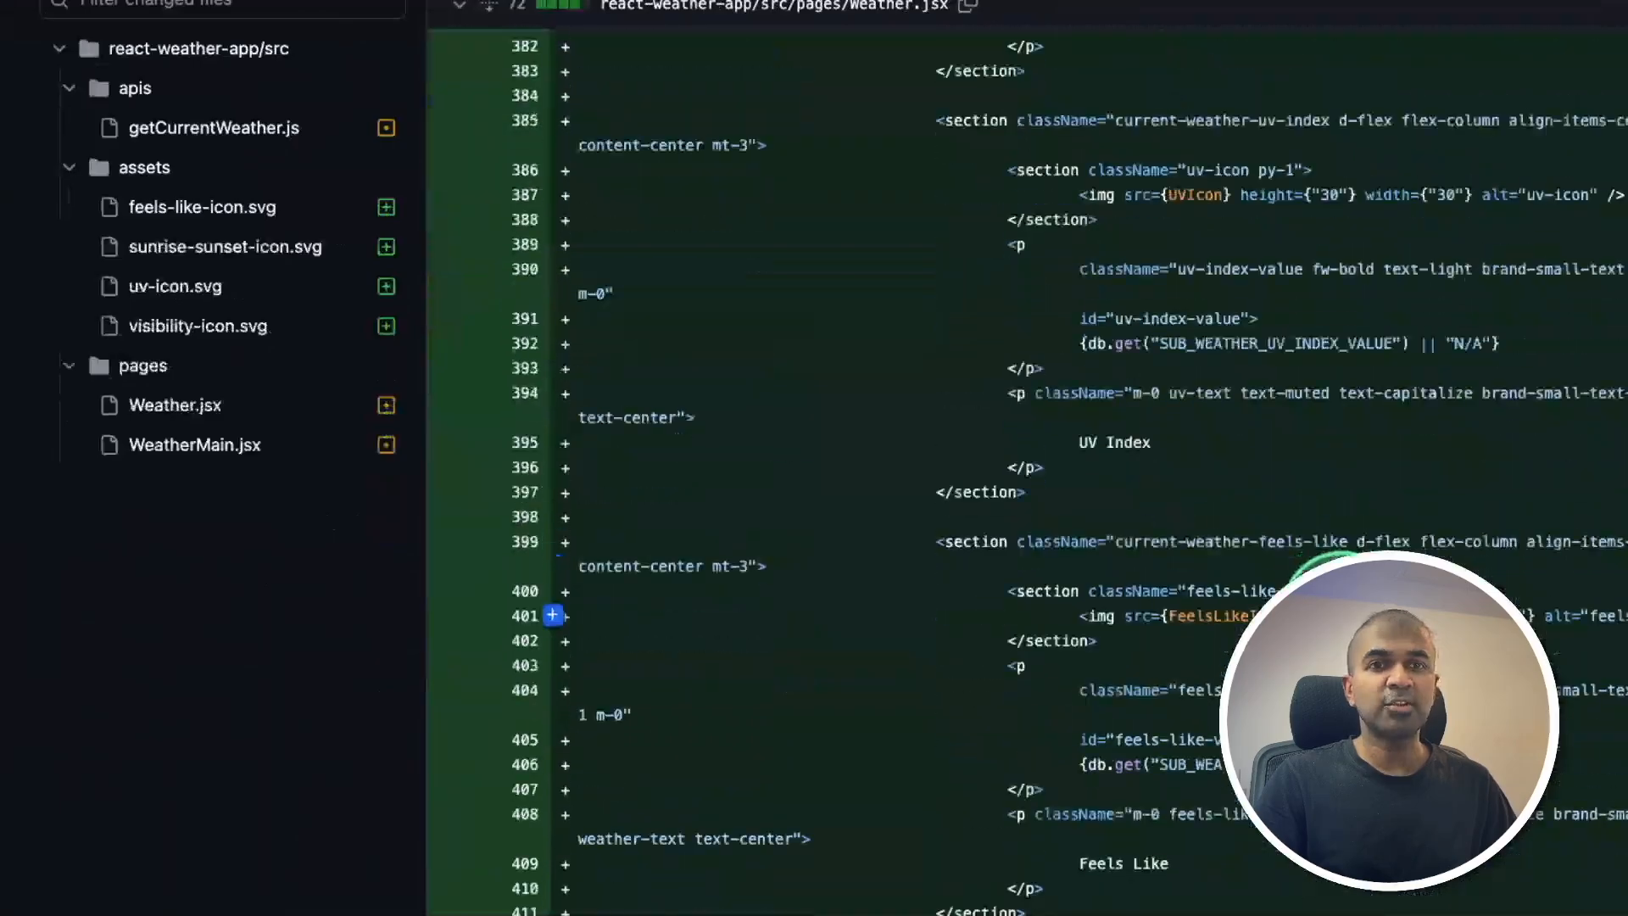
pyautogui.scroll(-3)
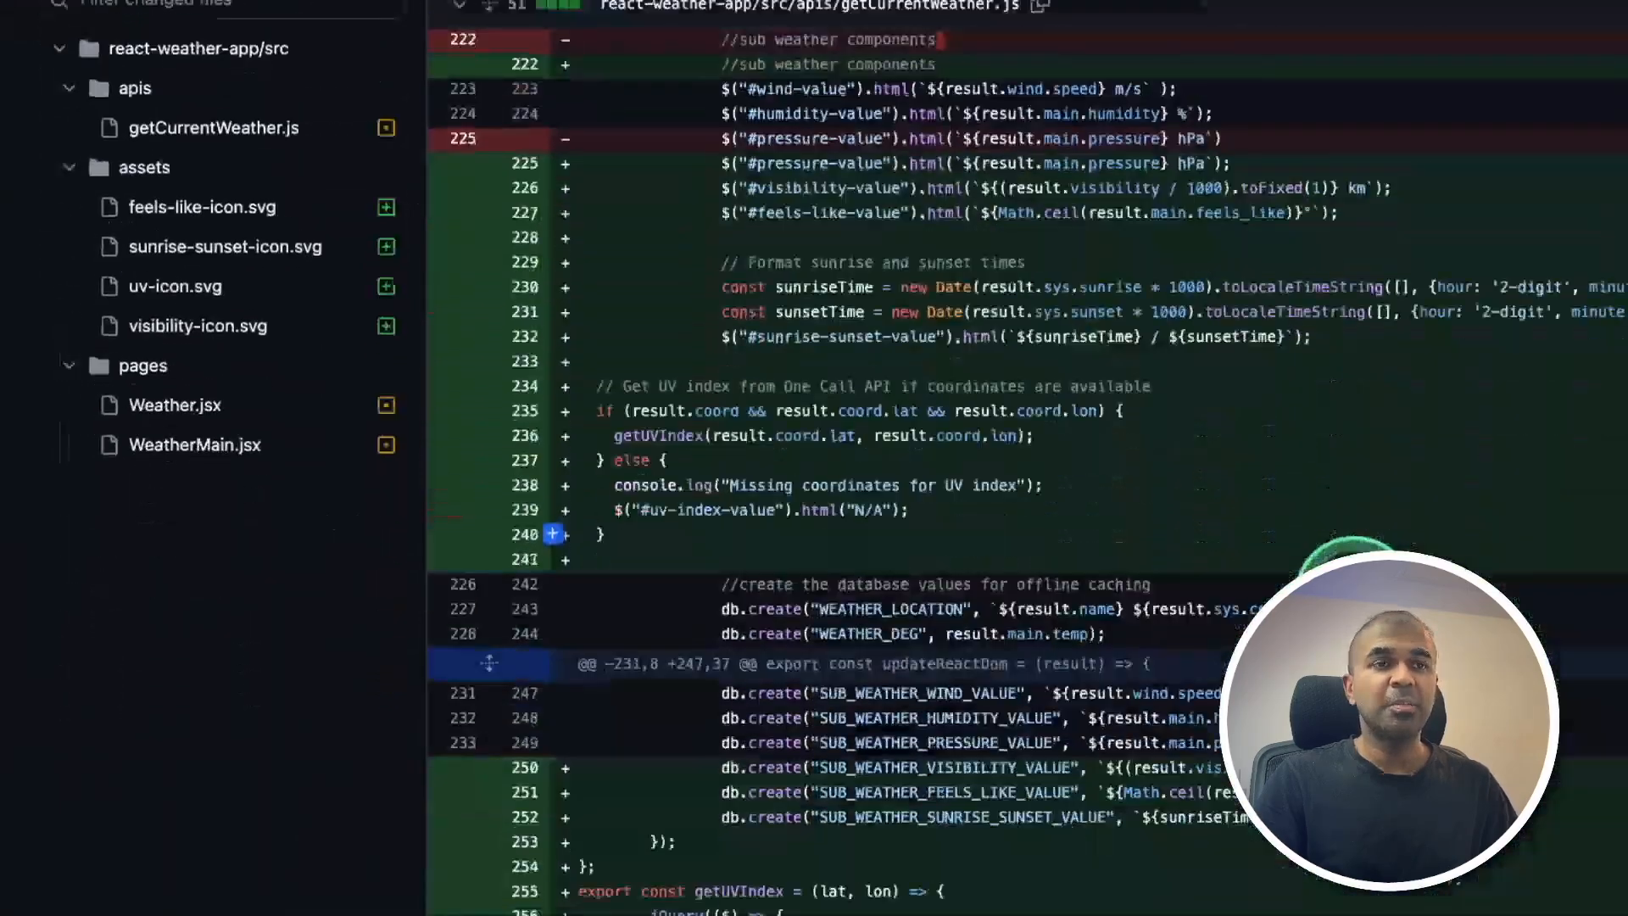
pyautogui.scroll(-3)
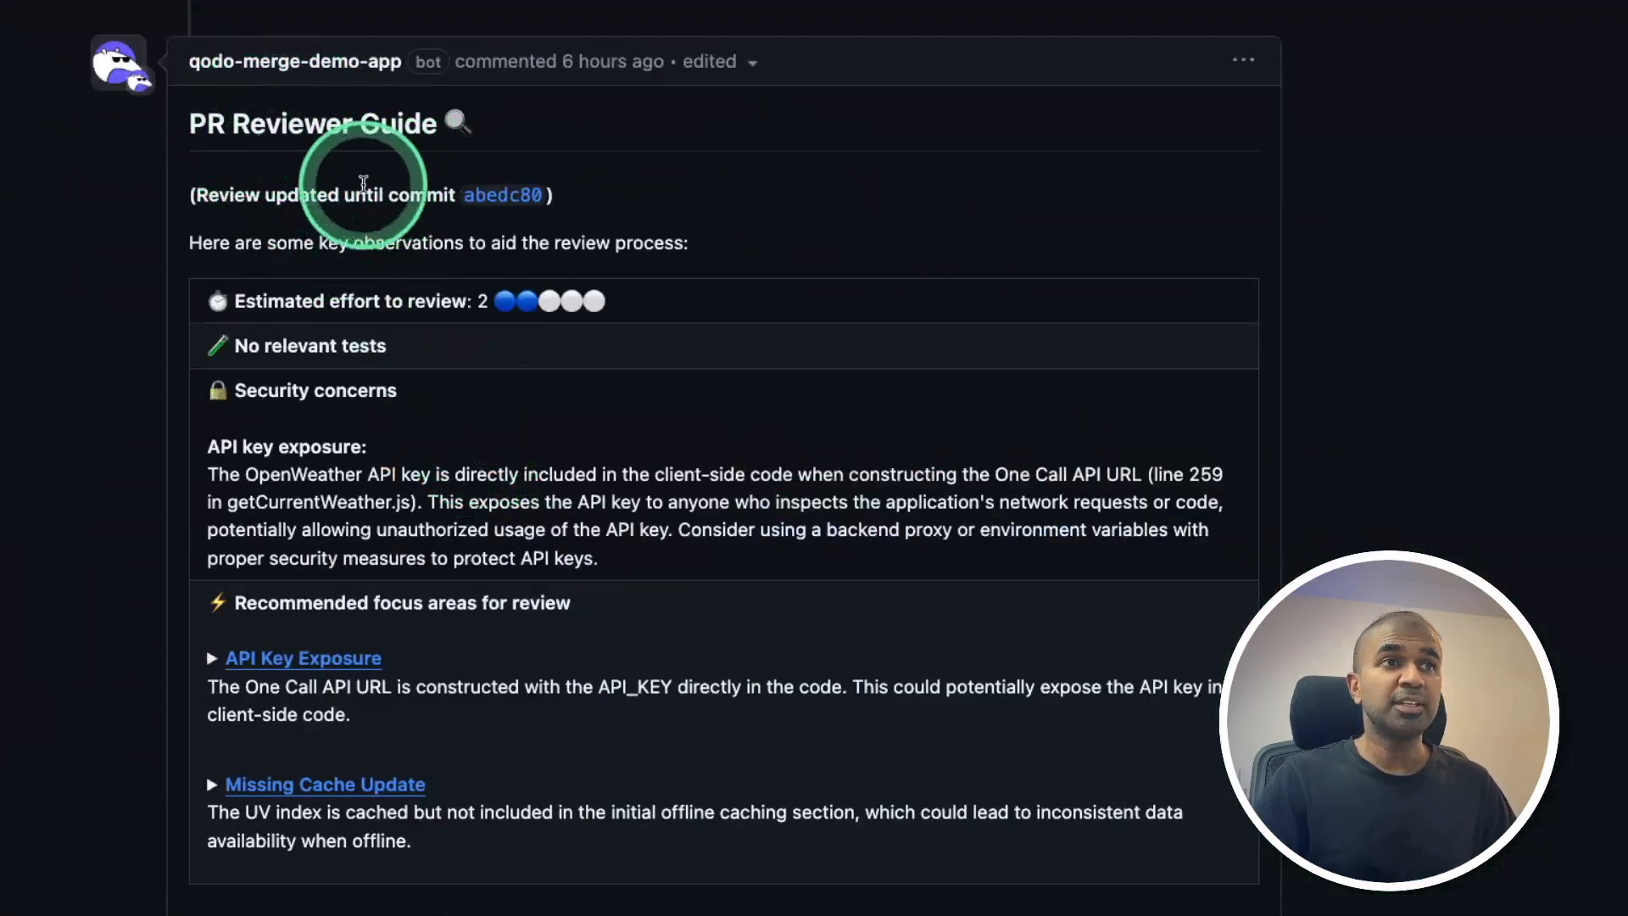
pyautogui.moveTo(363, 235)
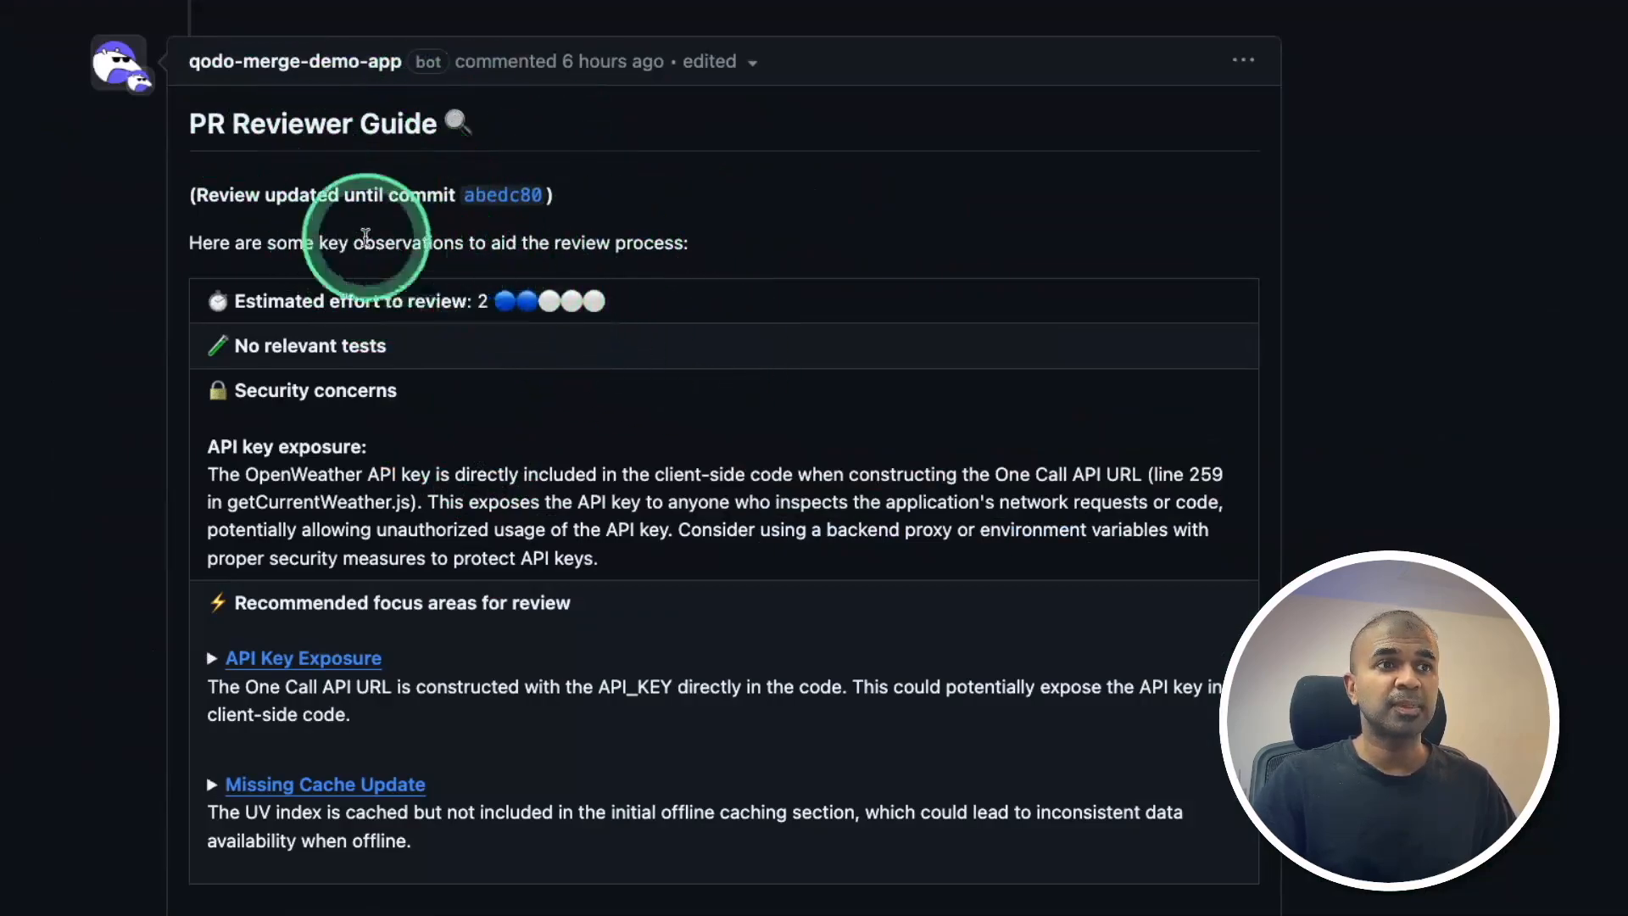
pyautogui.scroll(-3)
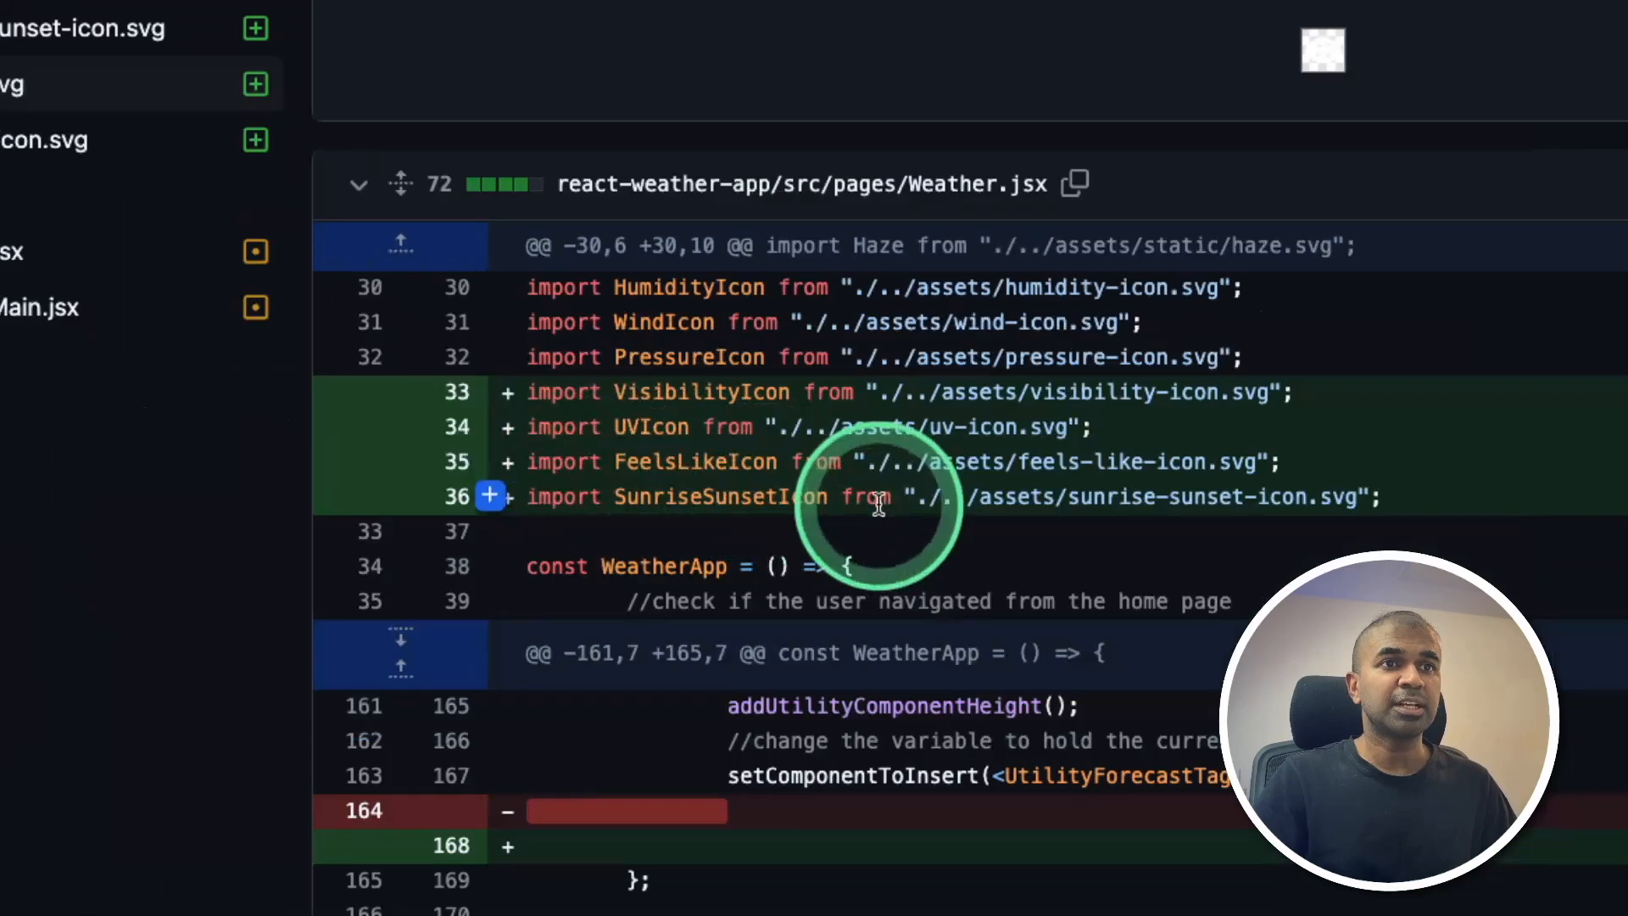
pyautogui.moveTo(1236, 446)
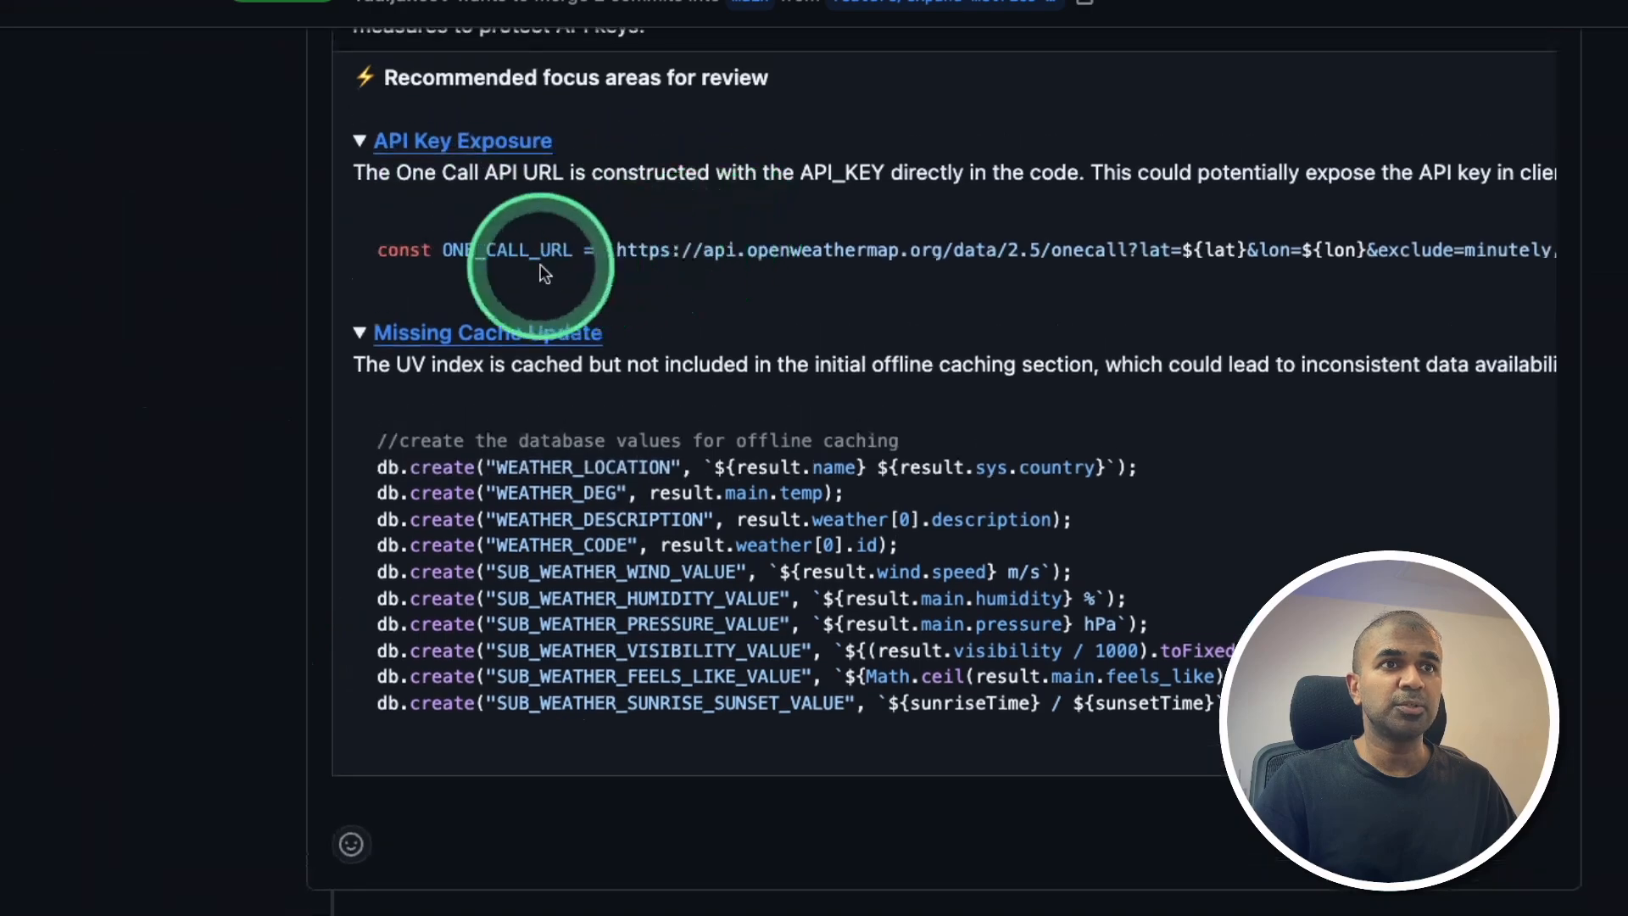
pyautogui.scroll(-3)
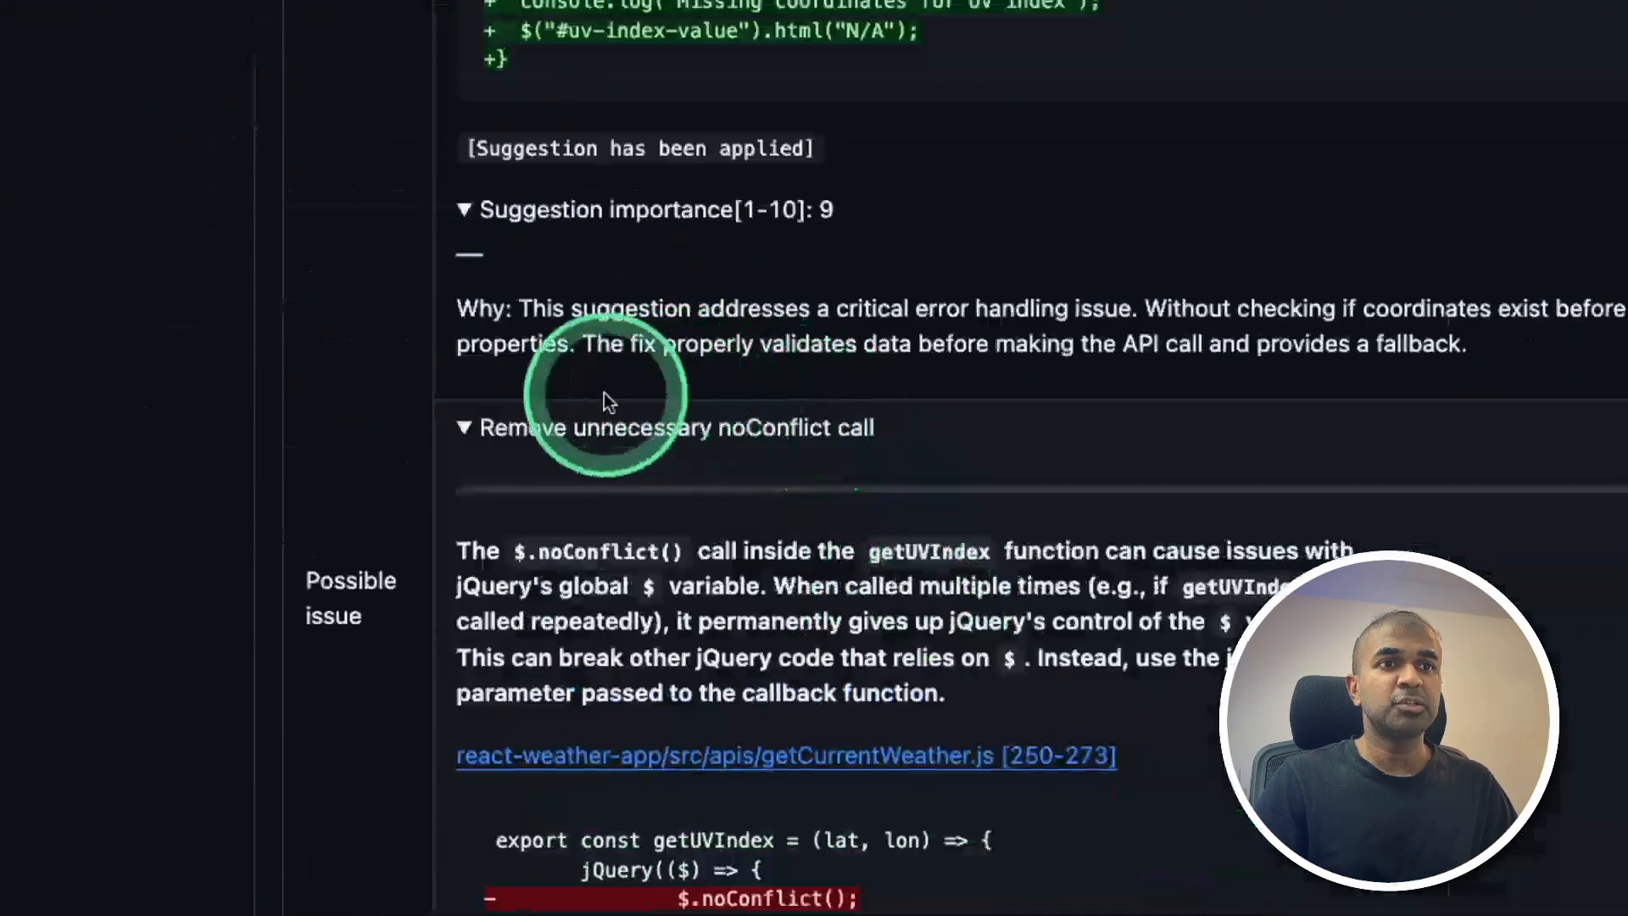
pyautogui.moveTo(839, 473)
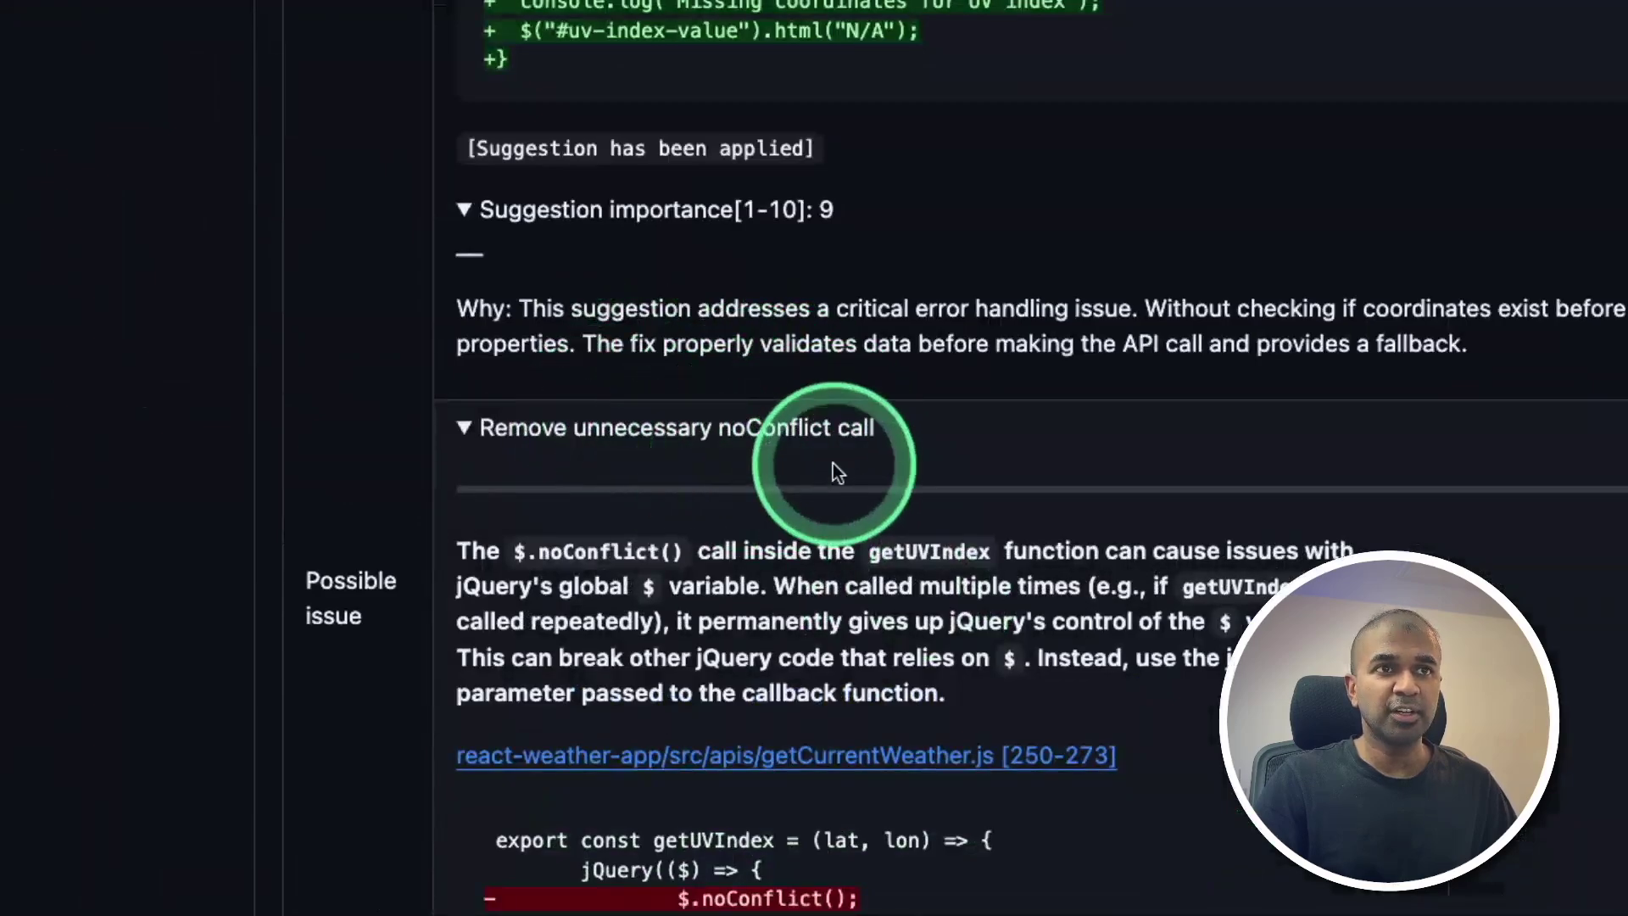
pyautogui.scroll(3)
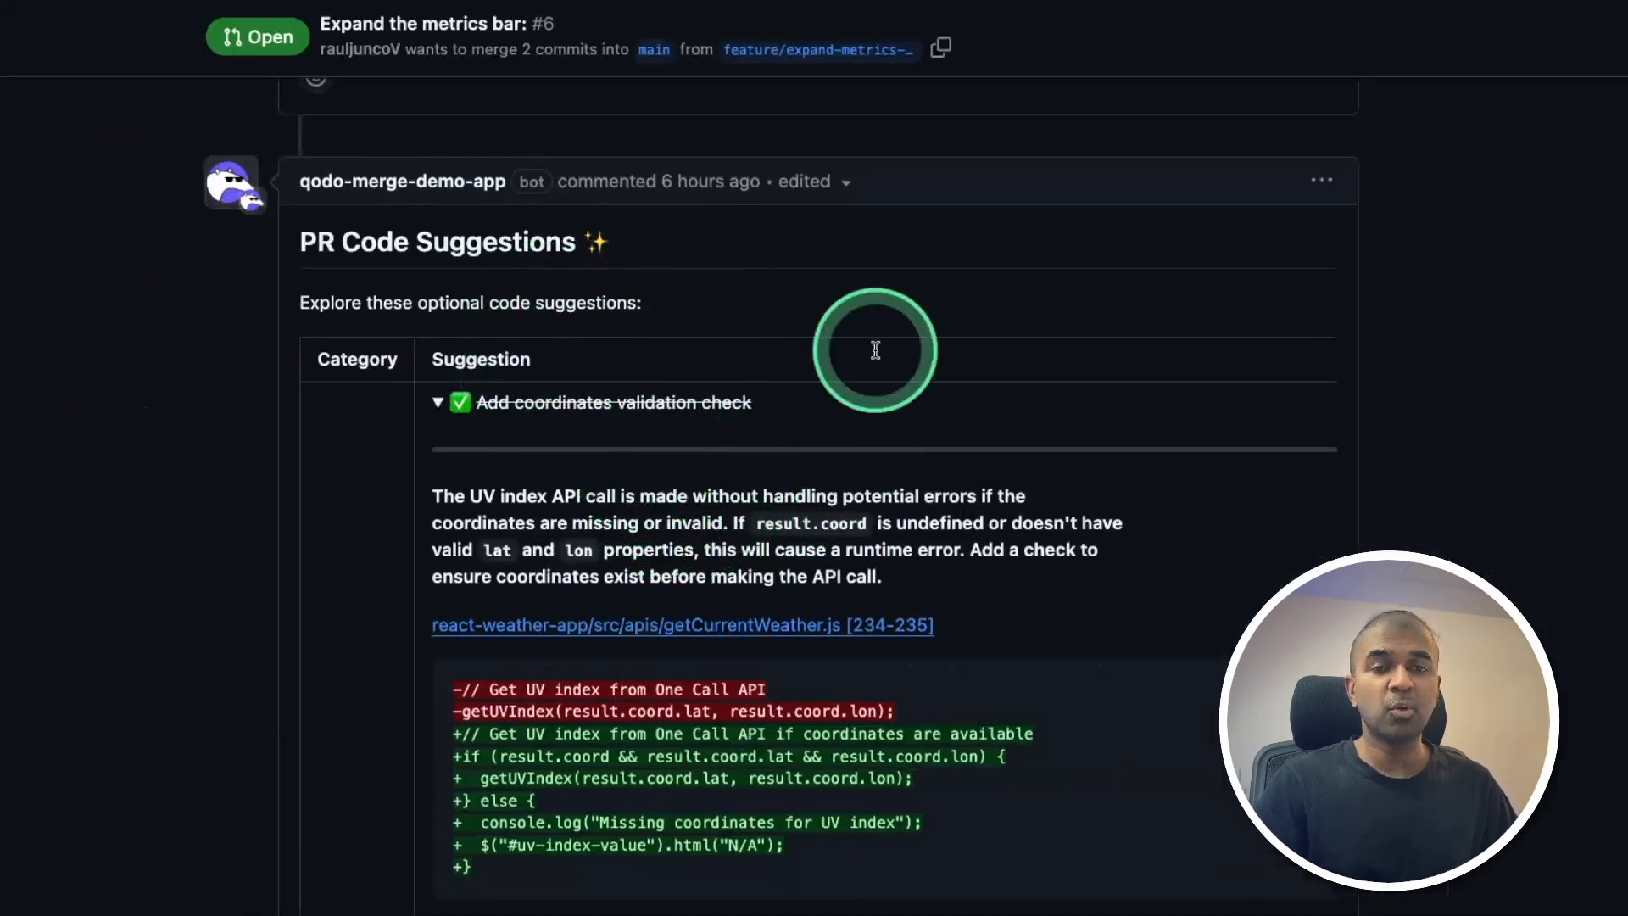
pyautogui.moveTo(1209, 550)
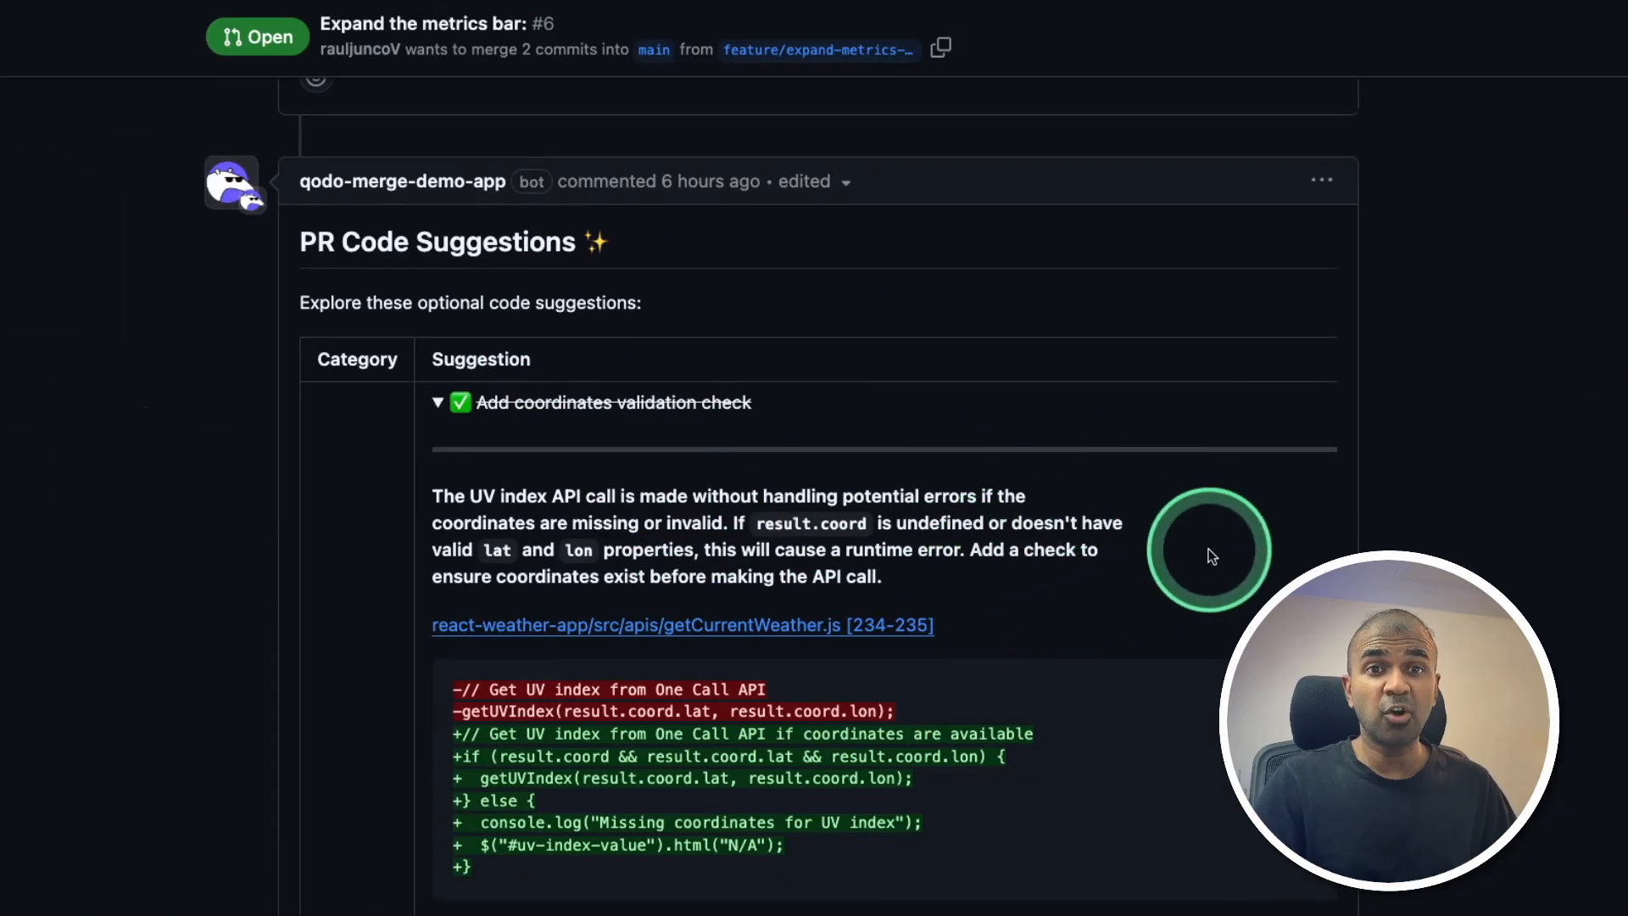
pyautogui.scroll(-3)
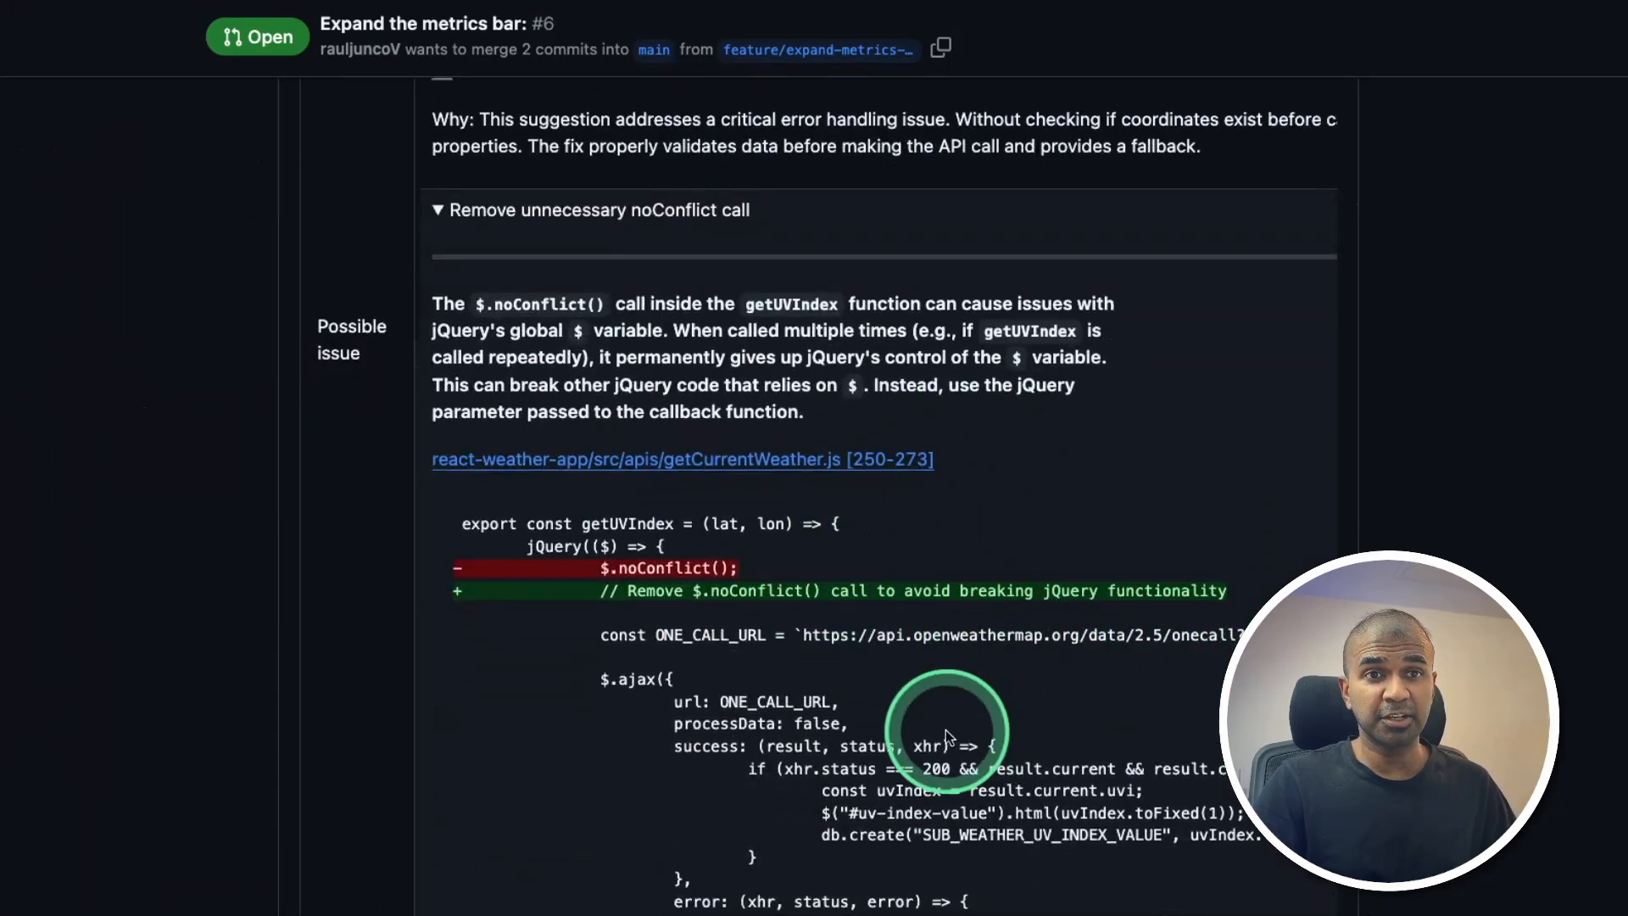
pyautogui.scroll(-3)
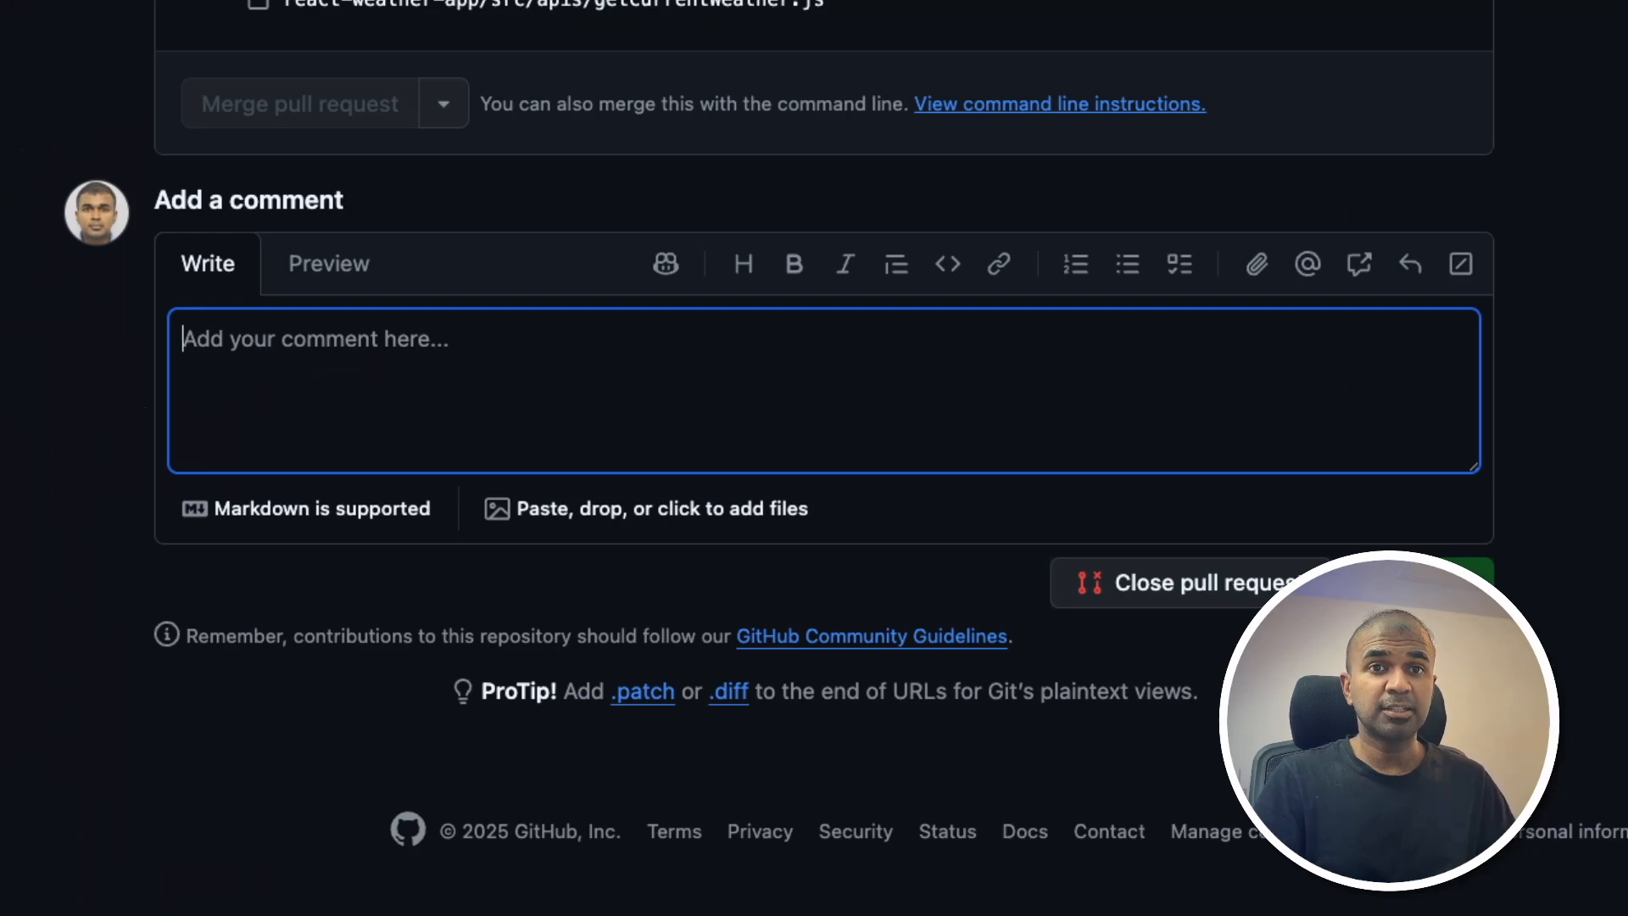
# Comment '/ask What's the latest update' so the Qodo bot answers with the new weather metrics
pyautogui.write('/a')
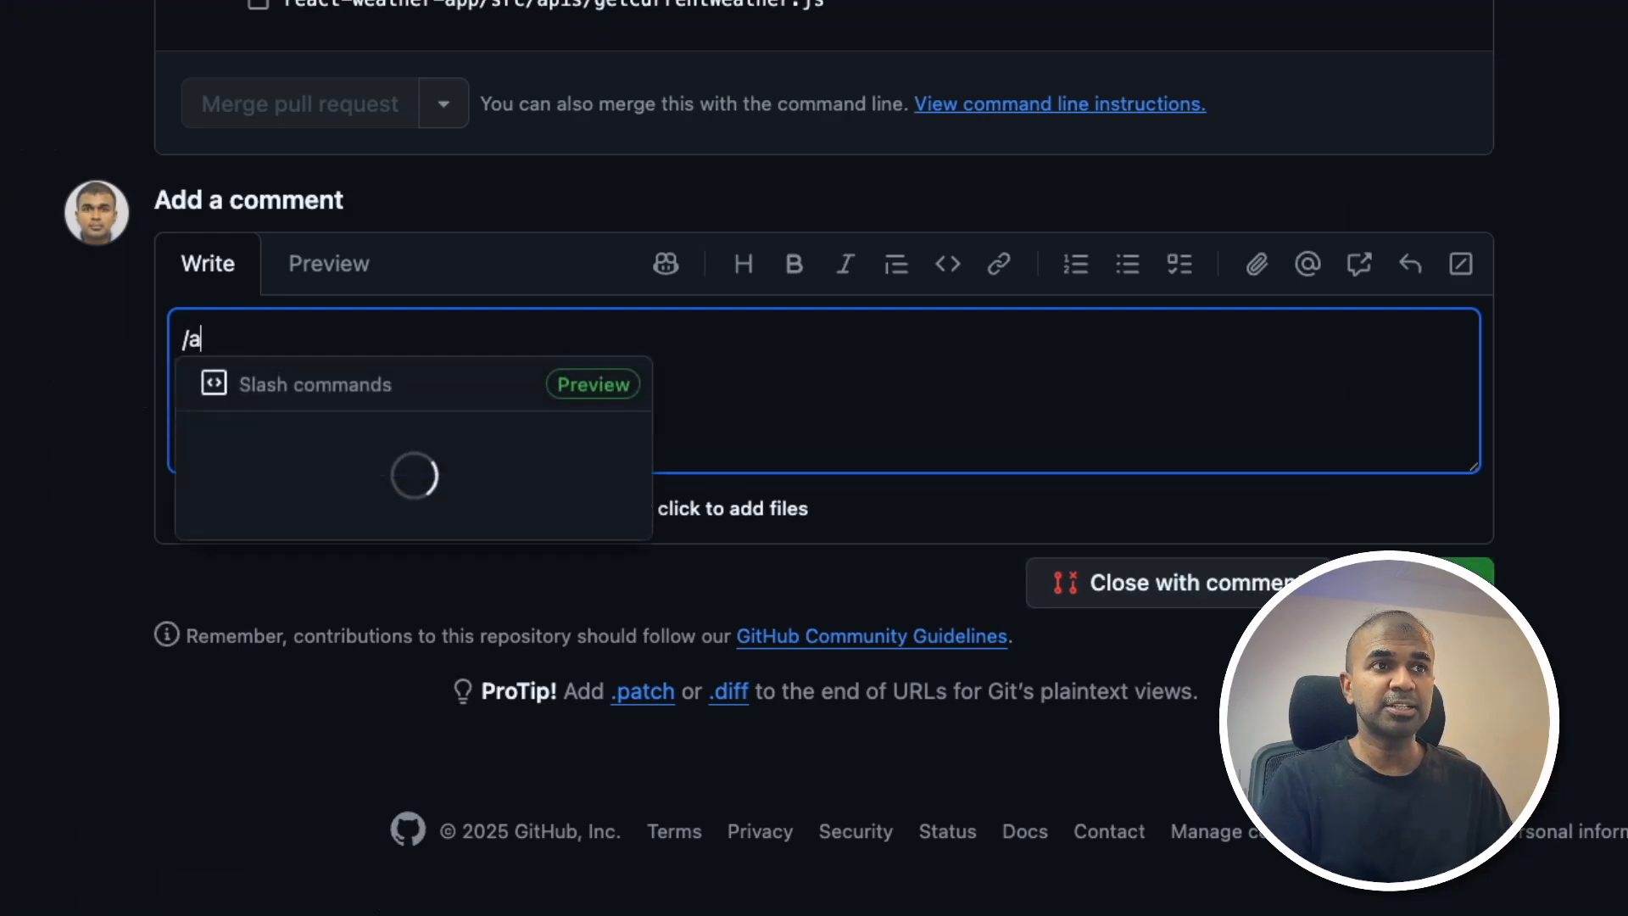
pyautogui.write("sk What's the latest update")
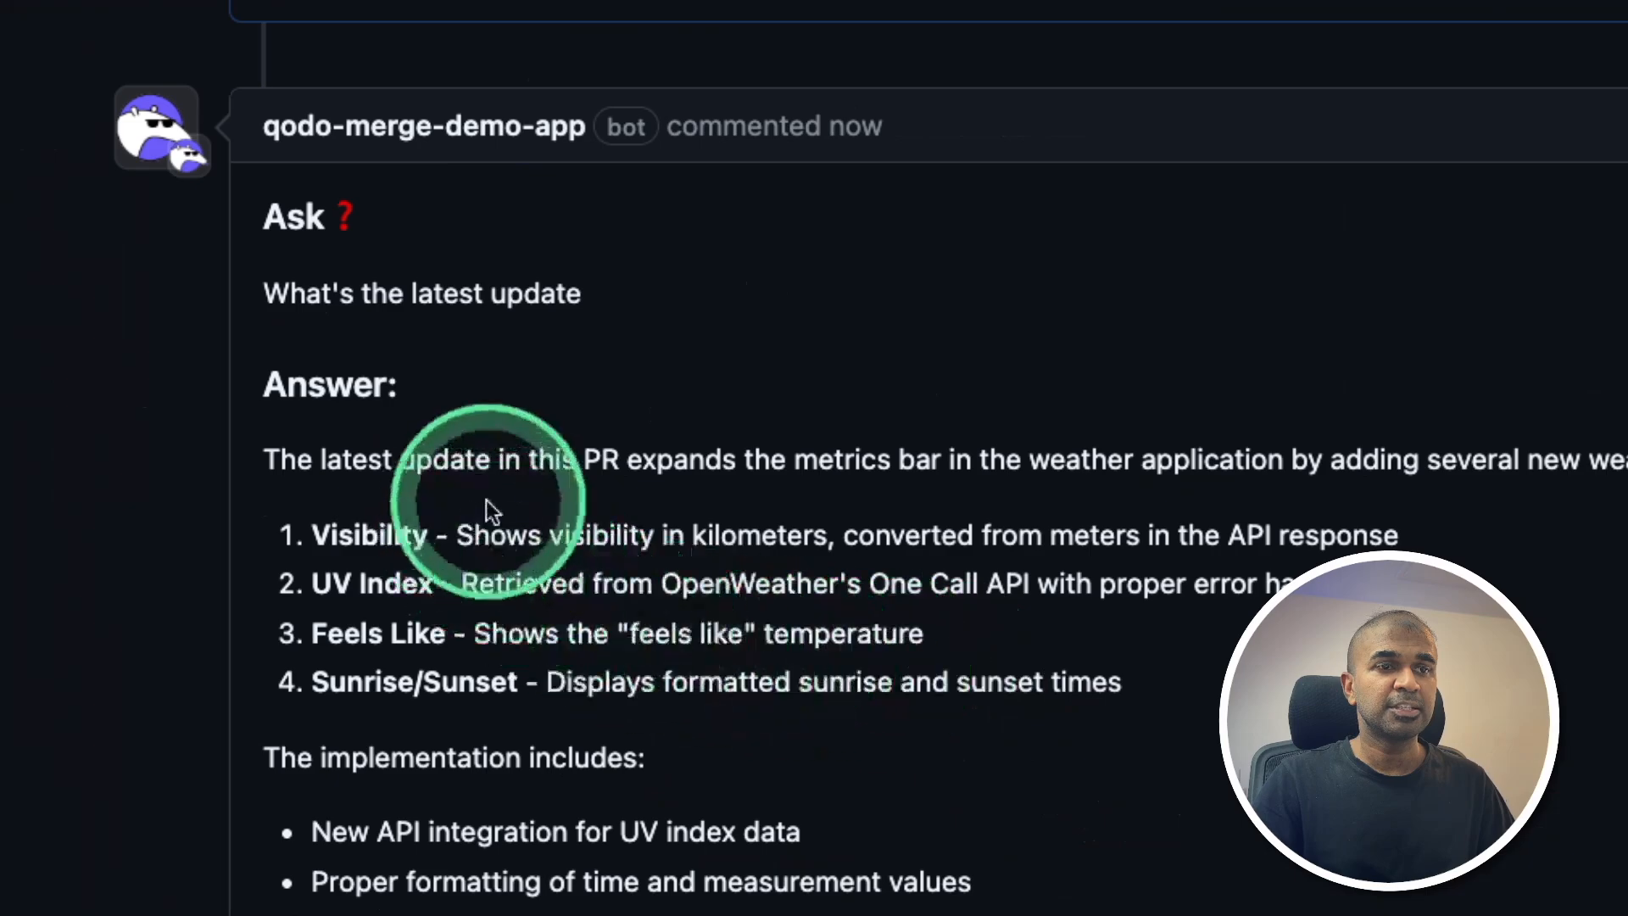
pyautogui.moveTo(778, 665)
pyautogui.write('/review')
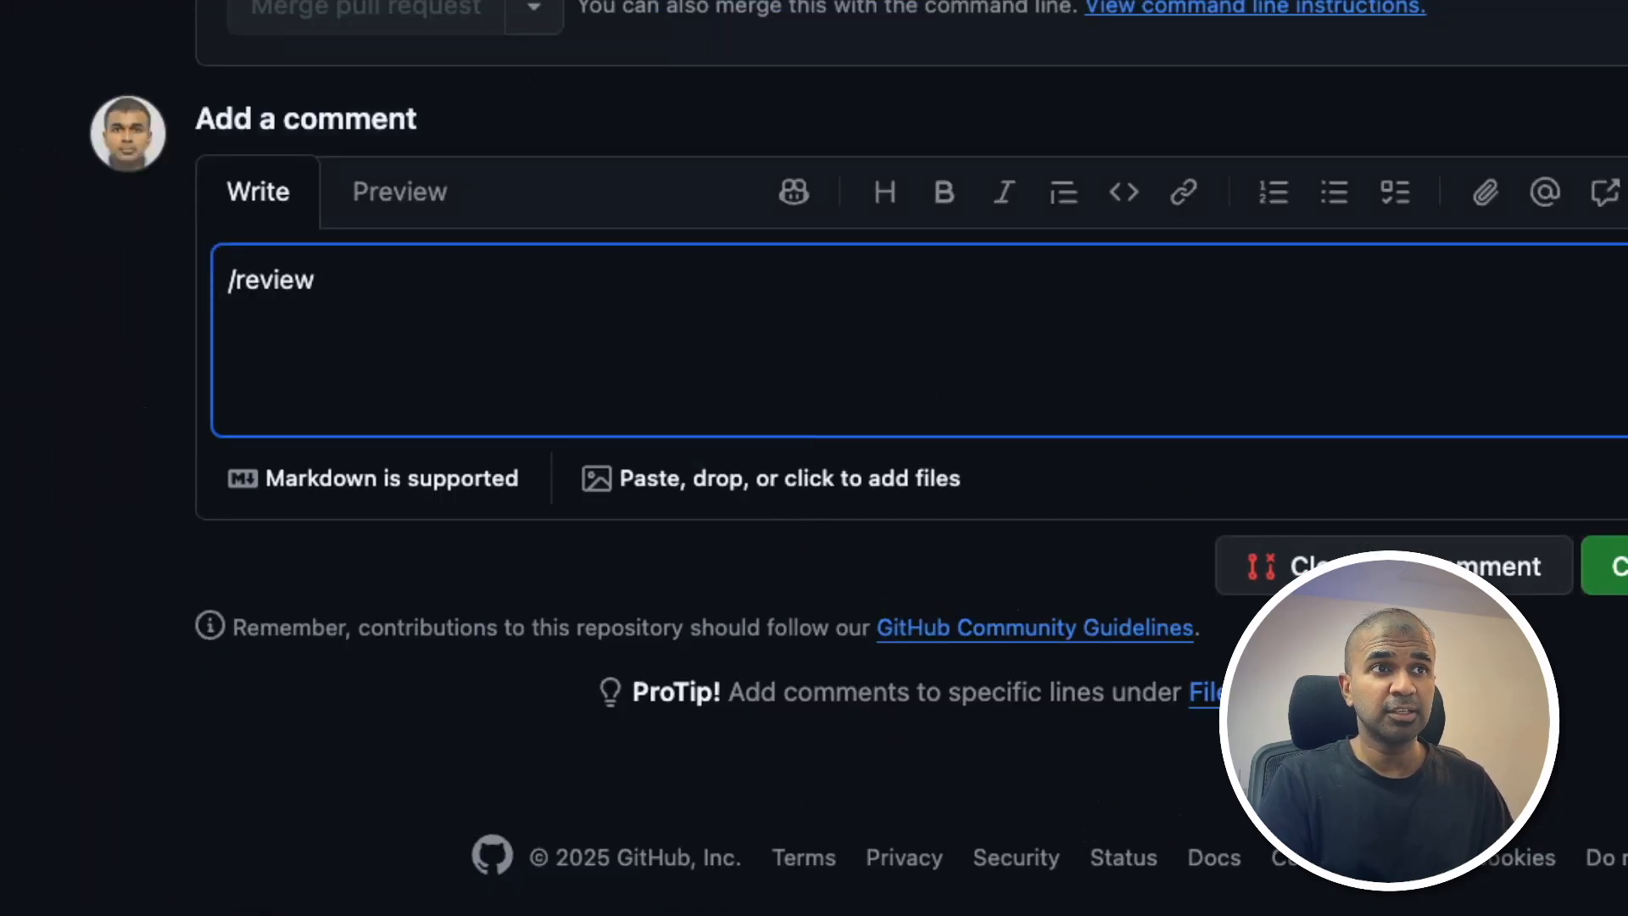
# Draft an '/implement' command in the comment box, then browse the Qodo website's product overview
pyautogui.write('/implement')
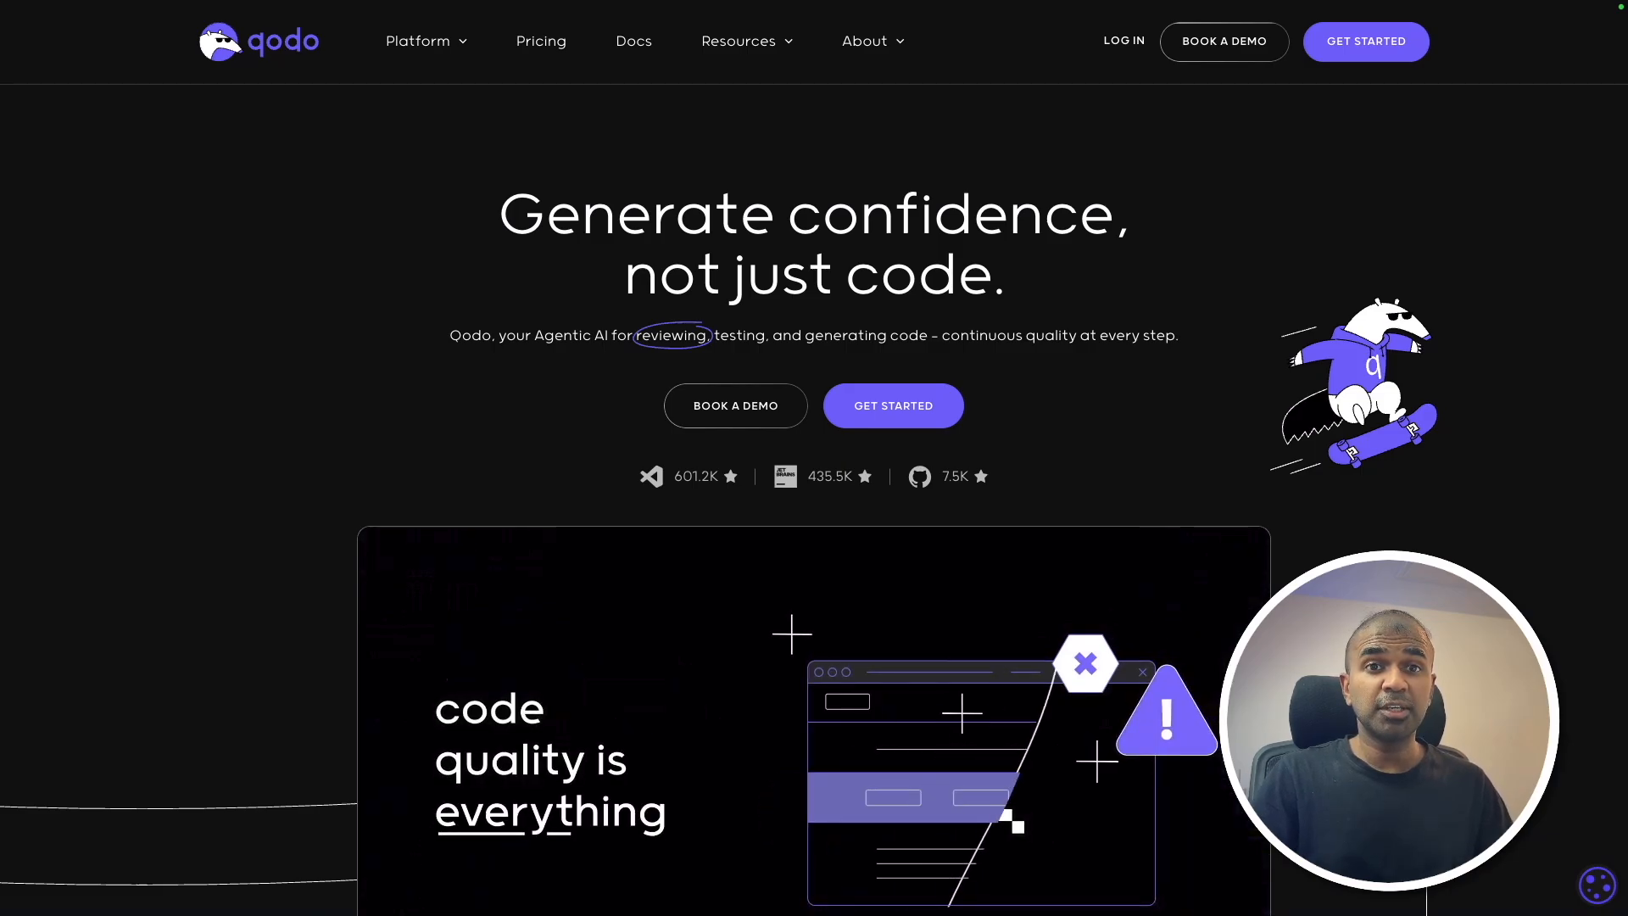
pyautogui.scroll(-3)
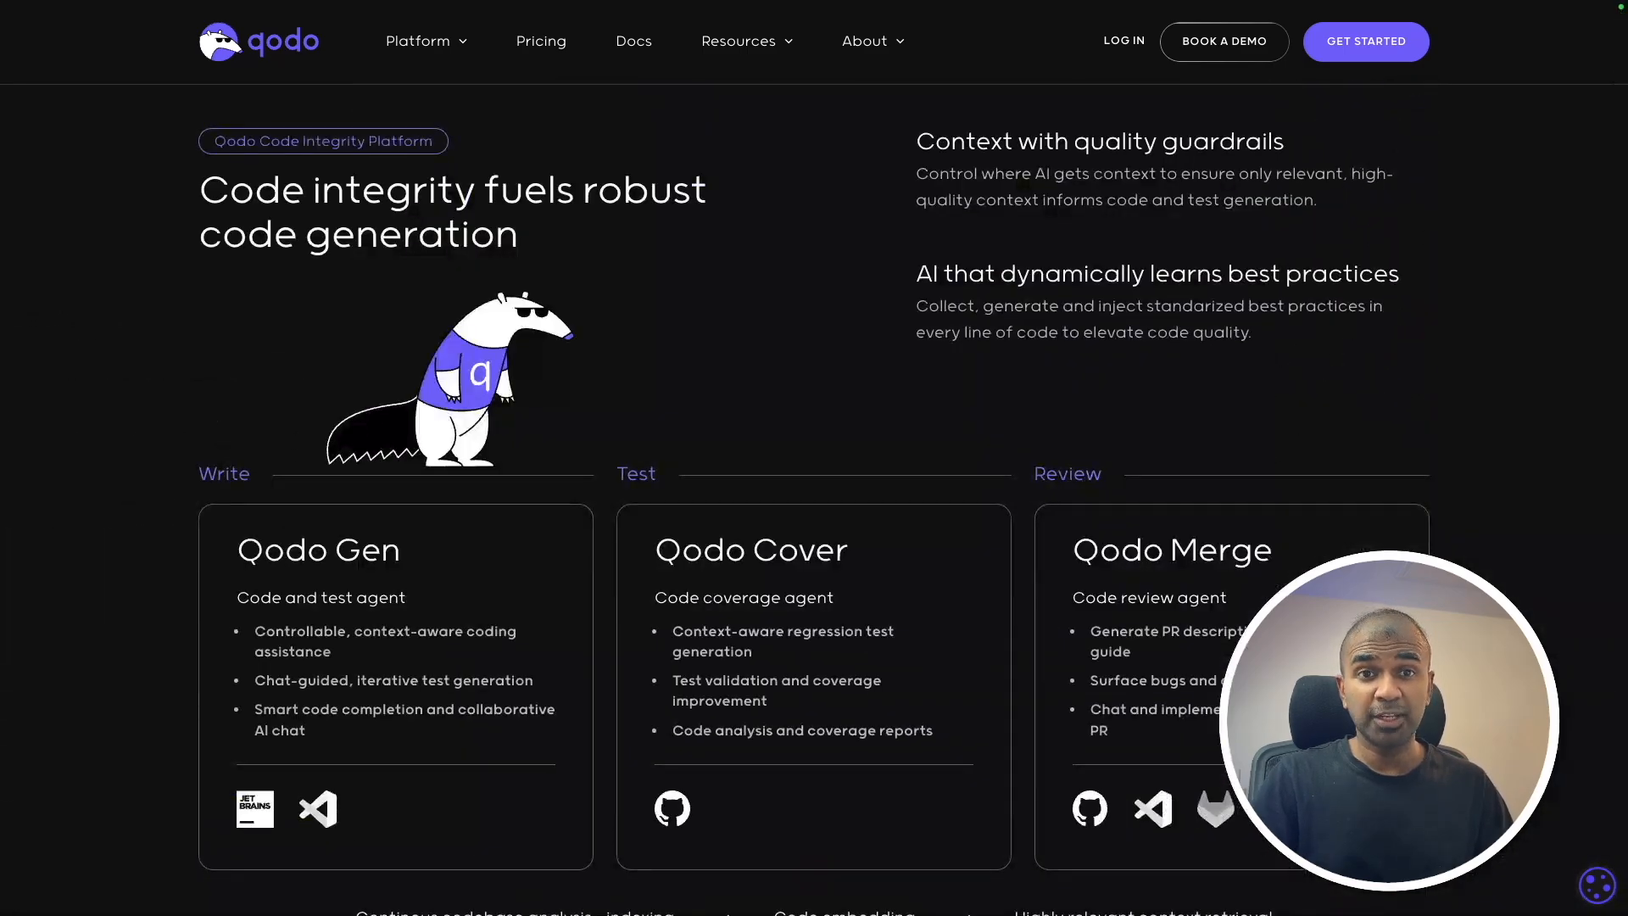